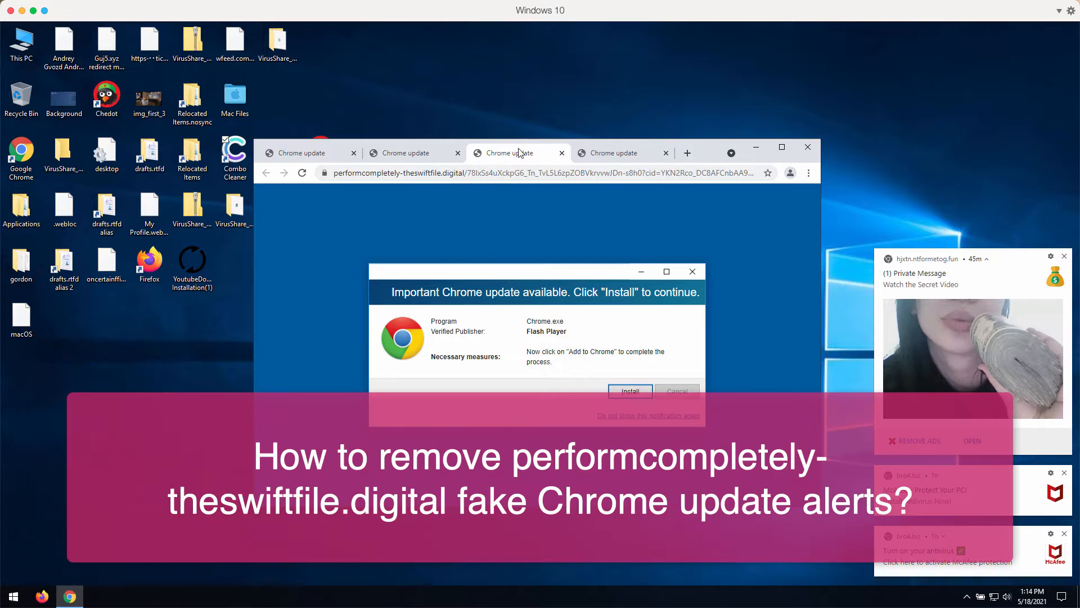
{"action": "mouse_move", "coordinate": [378, 175]}
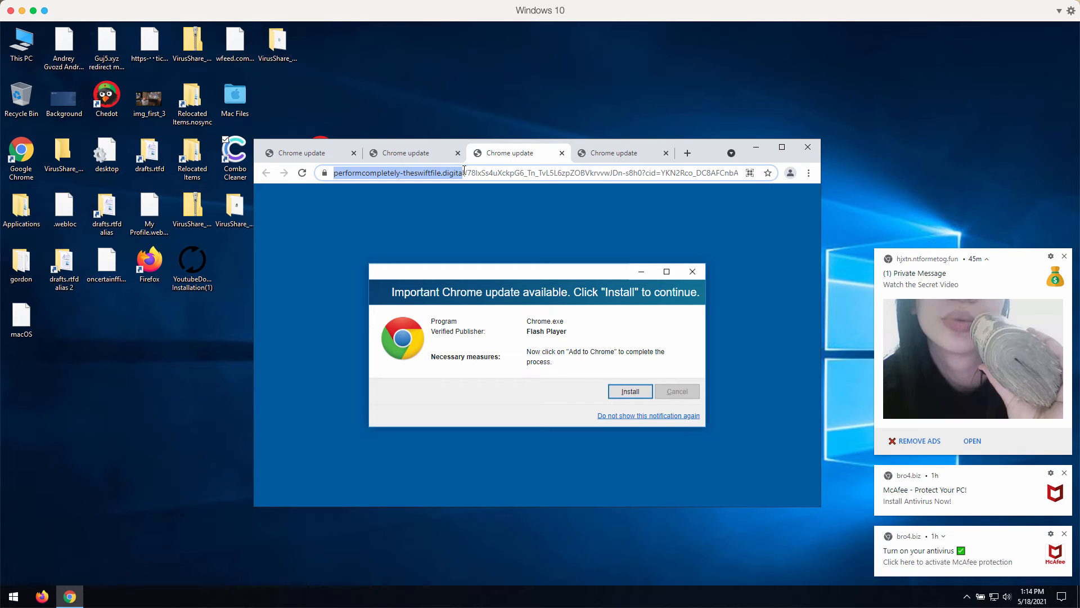
- Accept the fake Chrome update prompt and add the Ecosia extension from the Web Store
{"action": "left_click", "coordinate": [459, 173]}
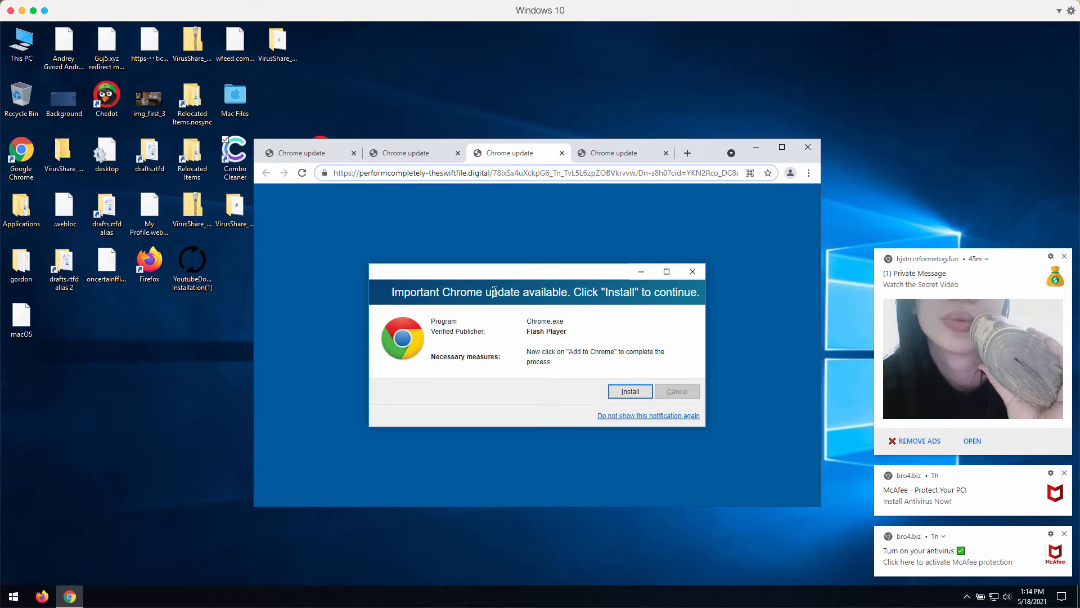
{"action": "mouse_move", "coordinate": [557, 308]}
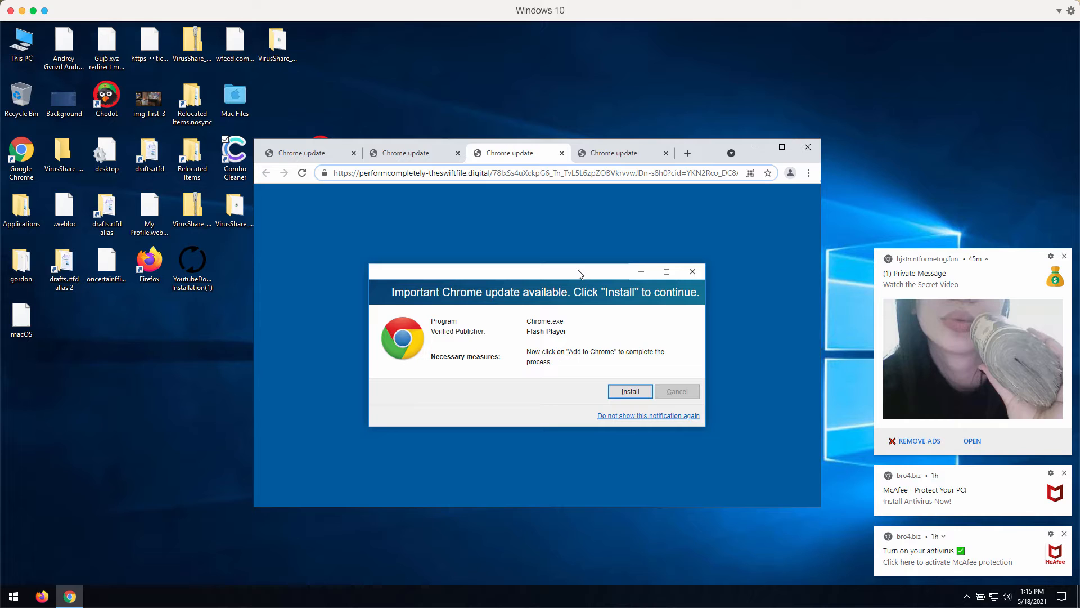
{"action": "mouse_move", "coordinate": [646, 306]}
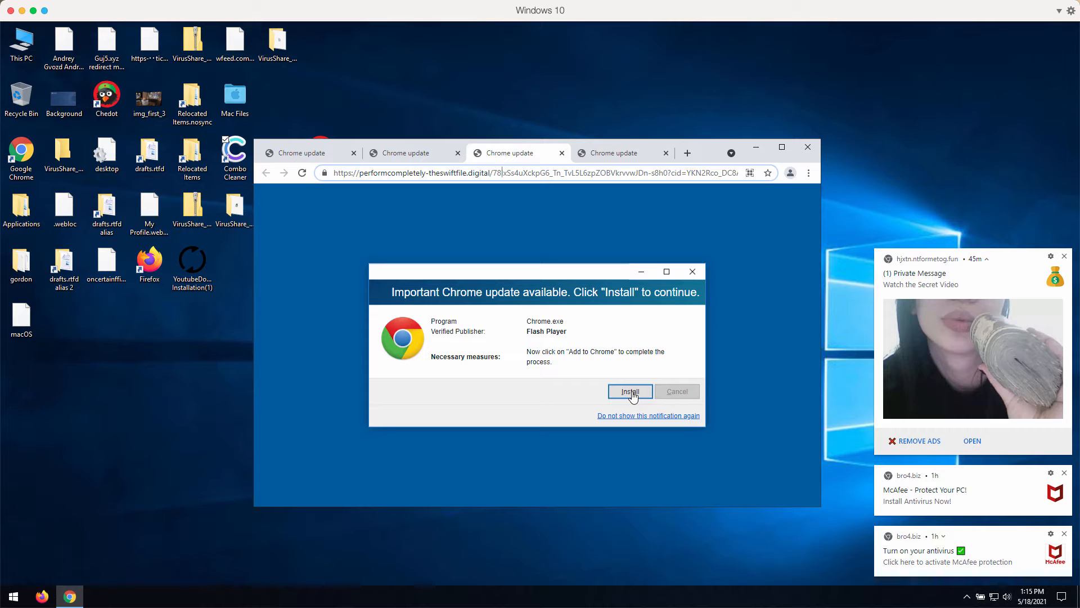
{"action": "left_click", "coordinate": [629, 391]}
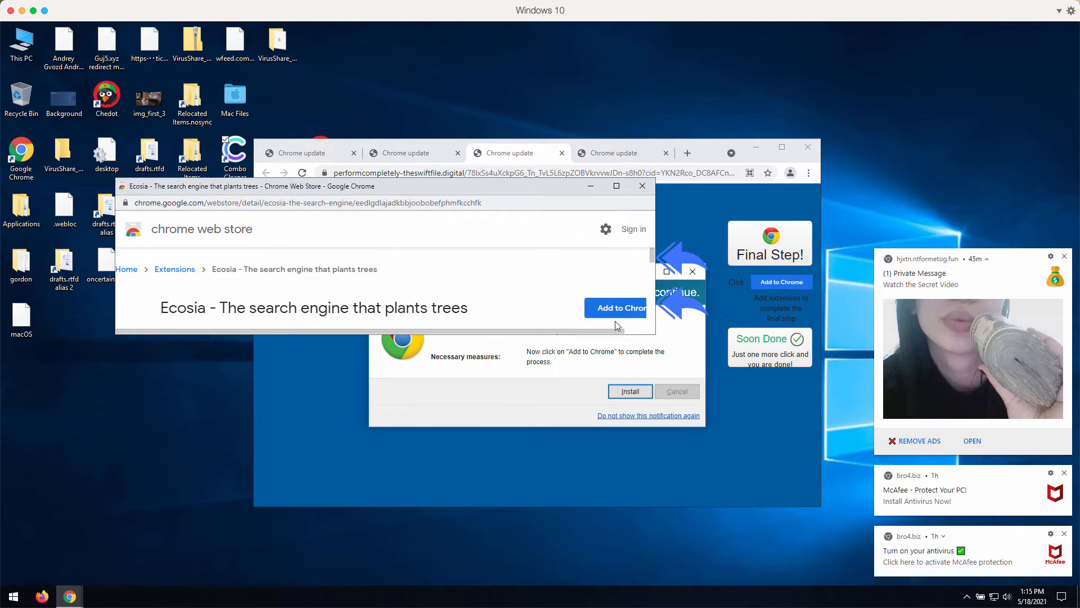
{"action": "left_click", "coordinate": [620, 307]}
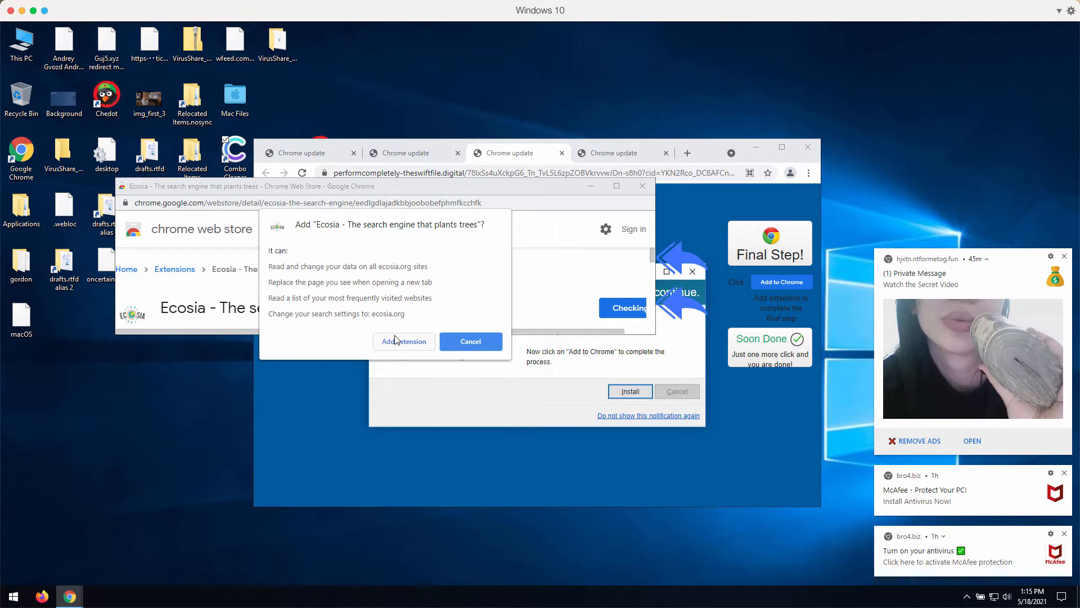
{"action": "mouse_move", "coordinate": [405, 277]}
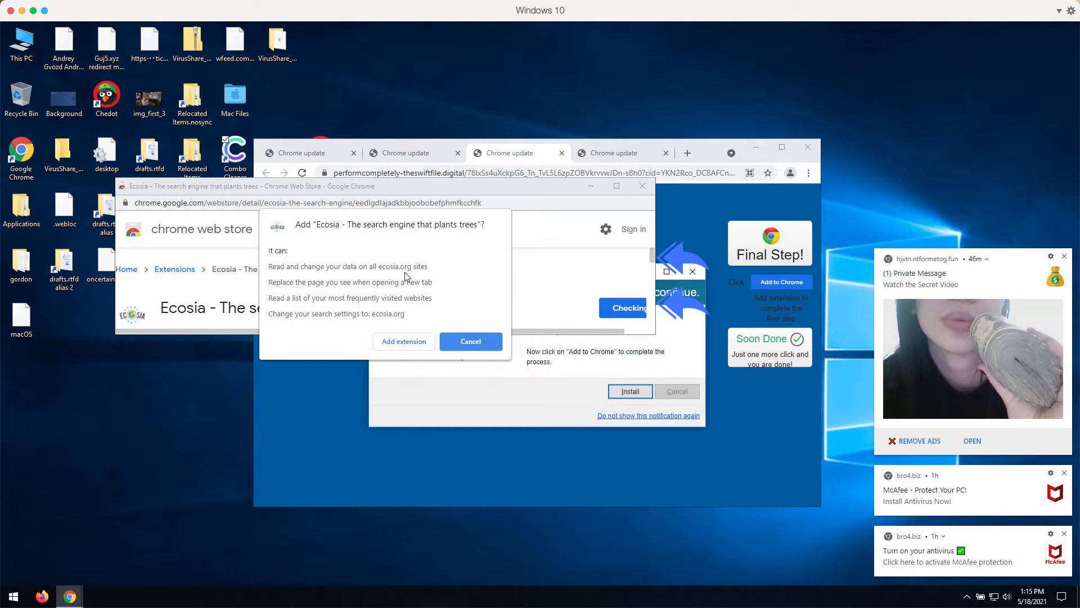
{"action": "left_click", "coordinate": [470, 341]}
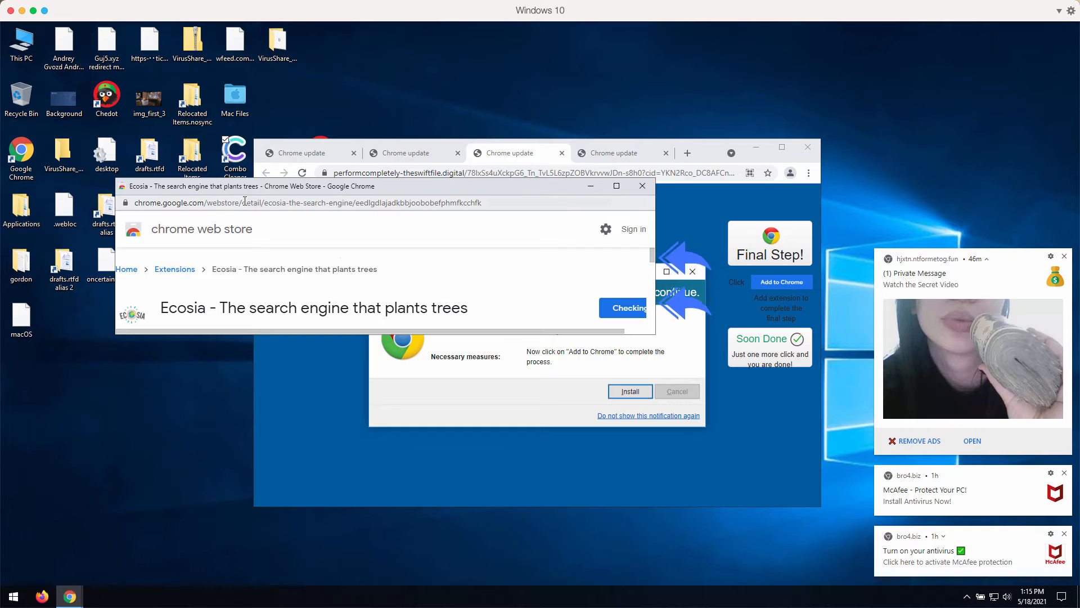
{"action": "mouse_move", "coordinate": [415, 152]}
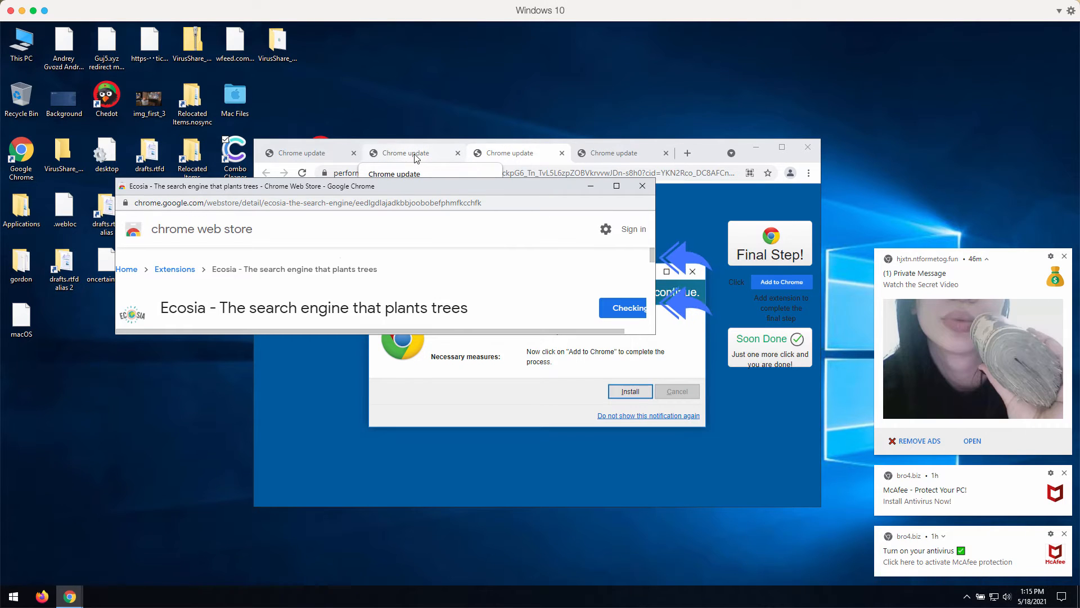
{"action": "left_click", "coordinate": [628, 392]}
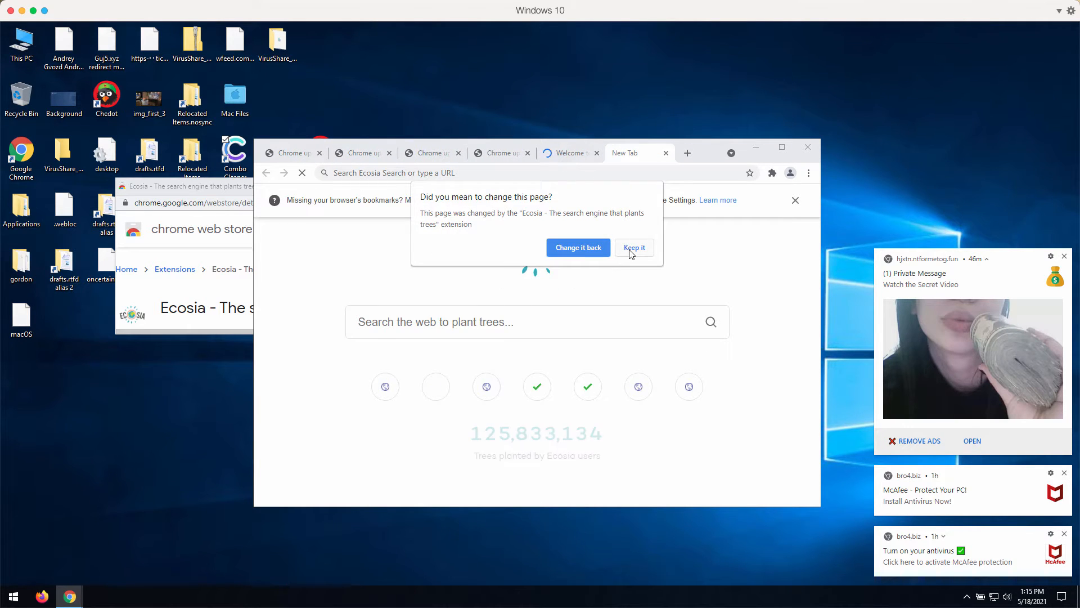
- Keep the Ecosia new tab page and close the Chrome Web Store window
{"action": "left_click", "coordinate": [632, 248]}
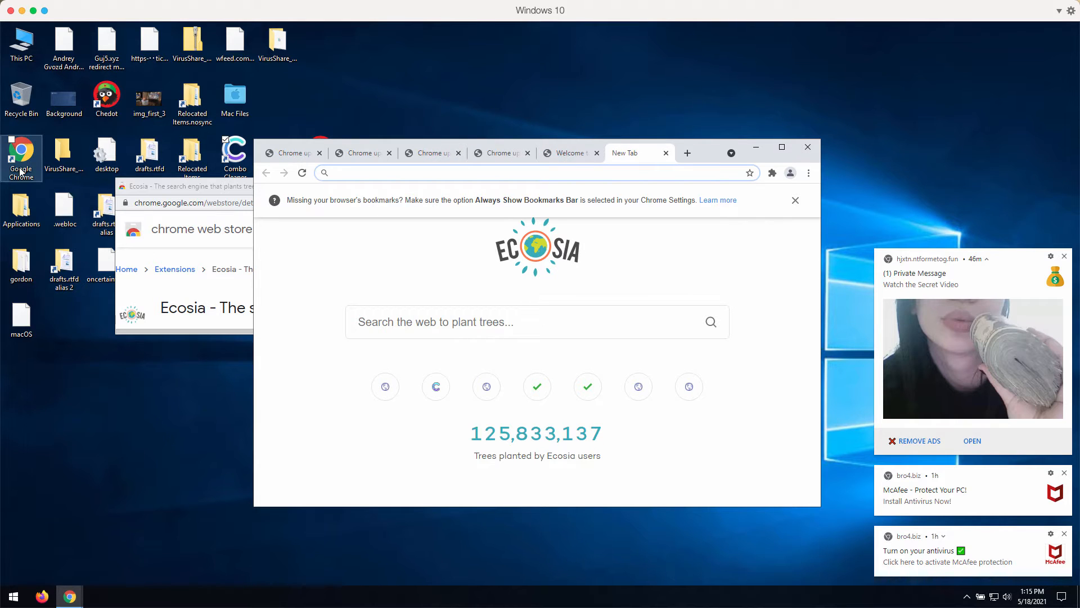
{"action": "mouse_move", "coordinate": [585, 276]}
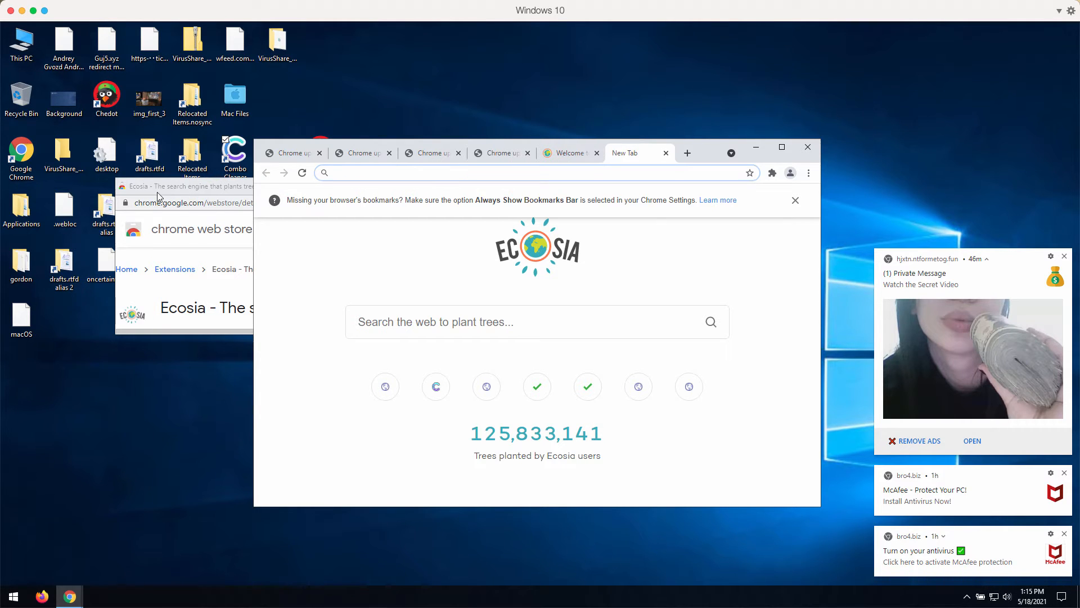
{"action": "left_click", "coordinate": [186, 186]}
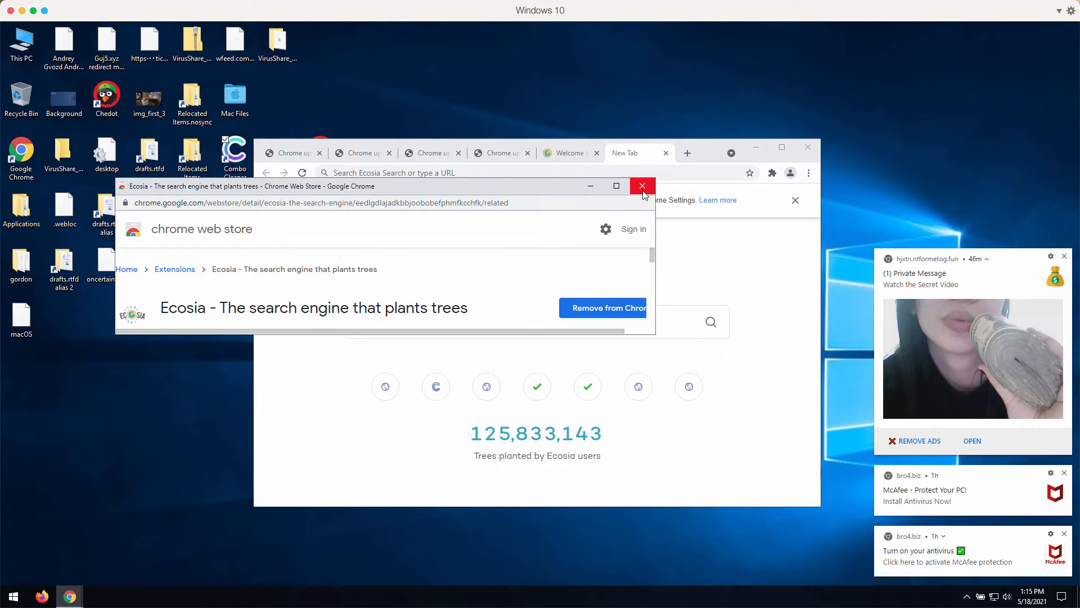
{"action": "mouse_move", "coordinate": [643, 186]}
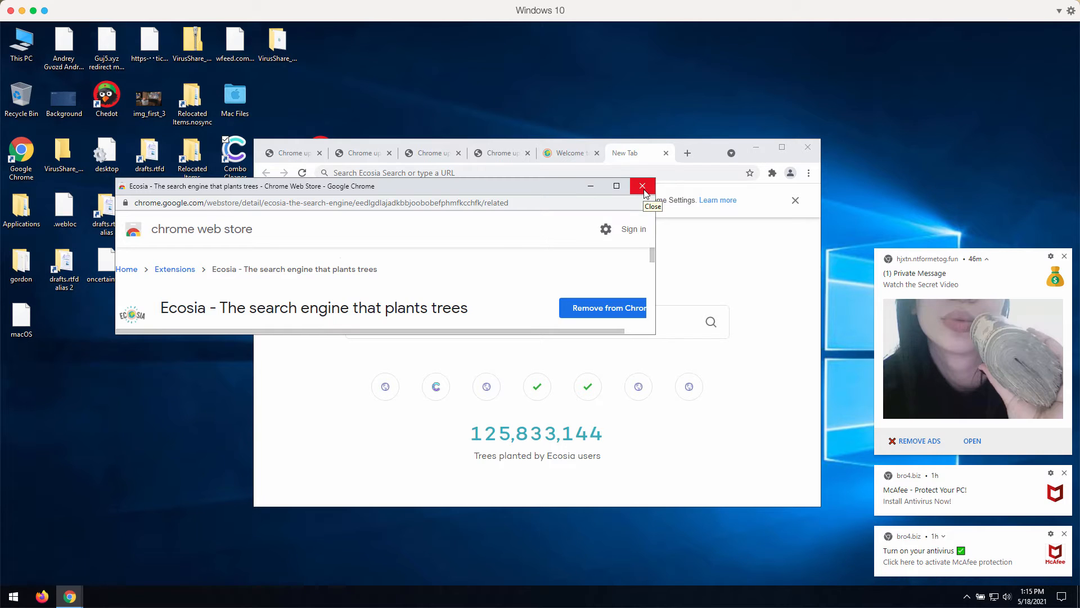
{"action": "left_click", "coordinate": [642, 187]}
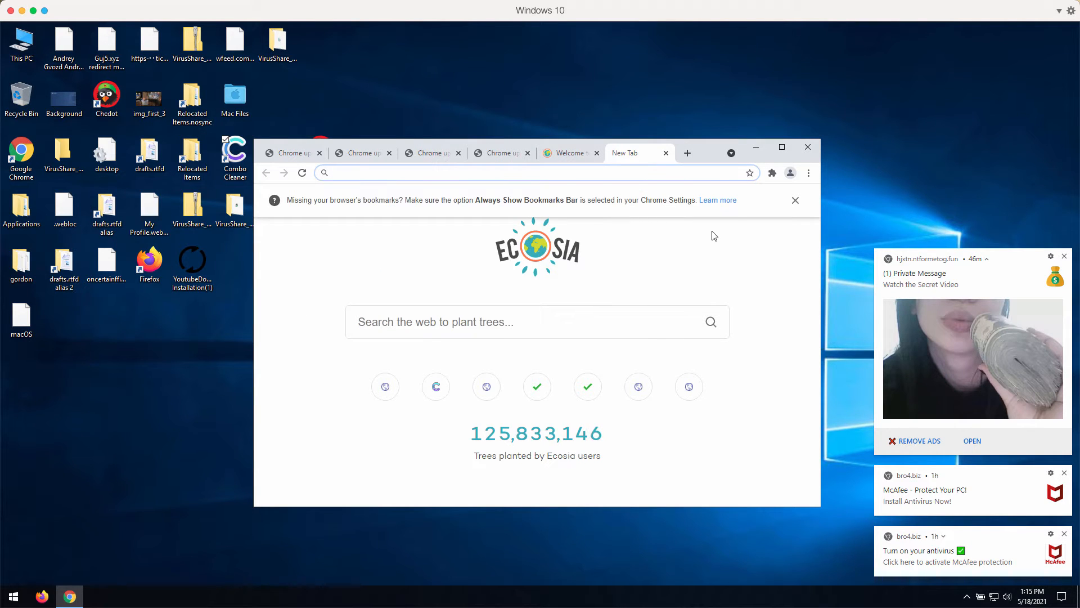
{"action": "mouse_move", "coordinate": [807, 173]}
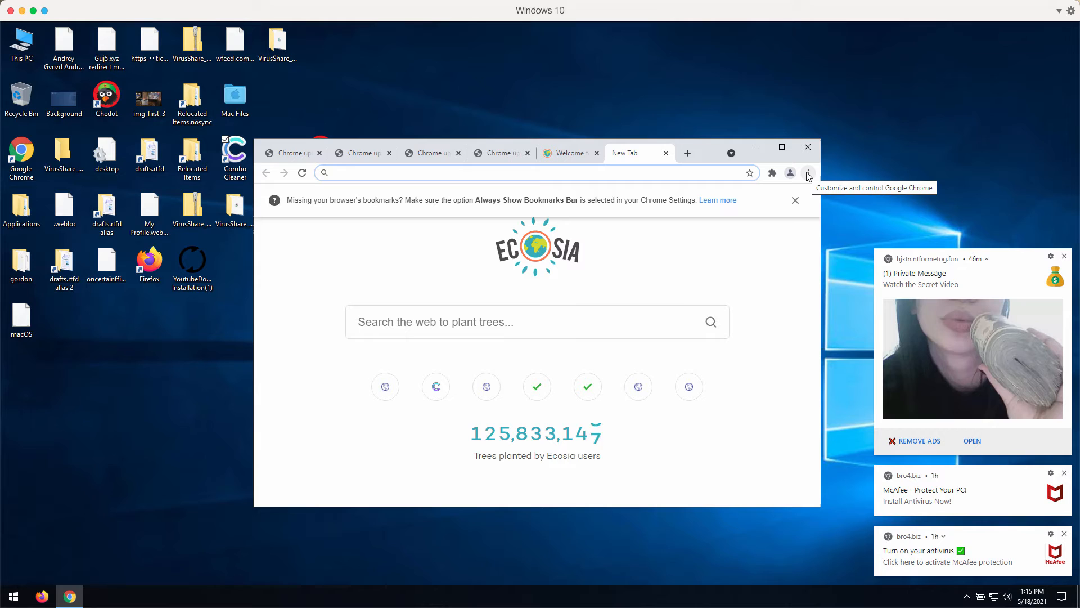
{"action": "left_click", "coordinate": [483, 173]}
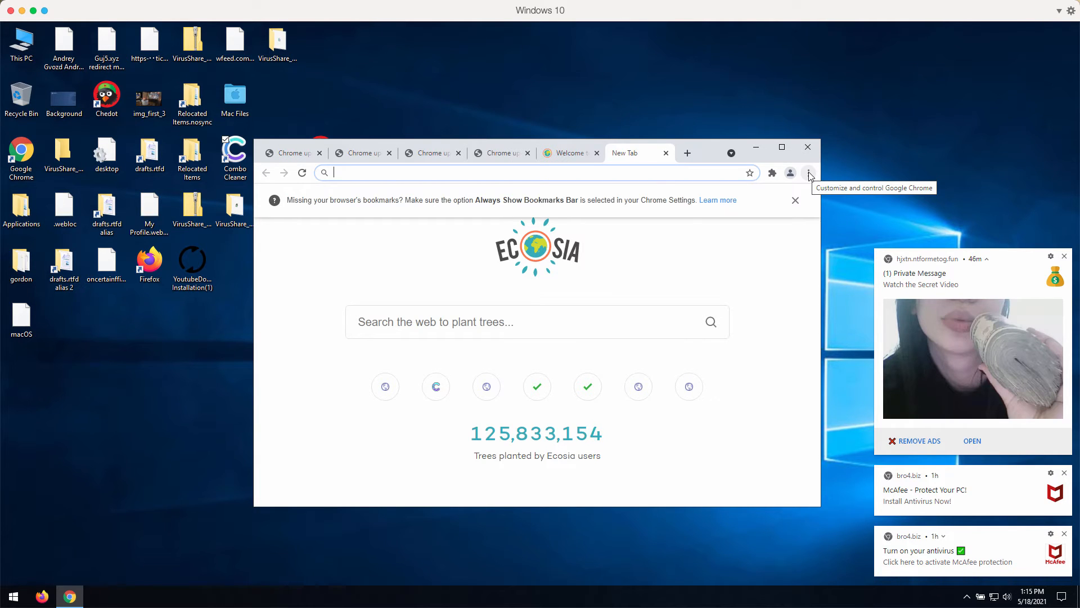
- Remove the Ecosia search engine extension from Chrome's Extensions page
{"action": "left_click", "coordinate": [808, 173]}
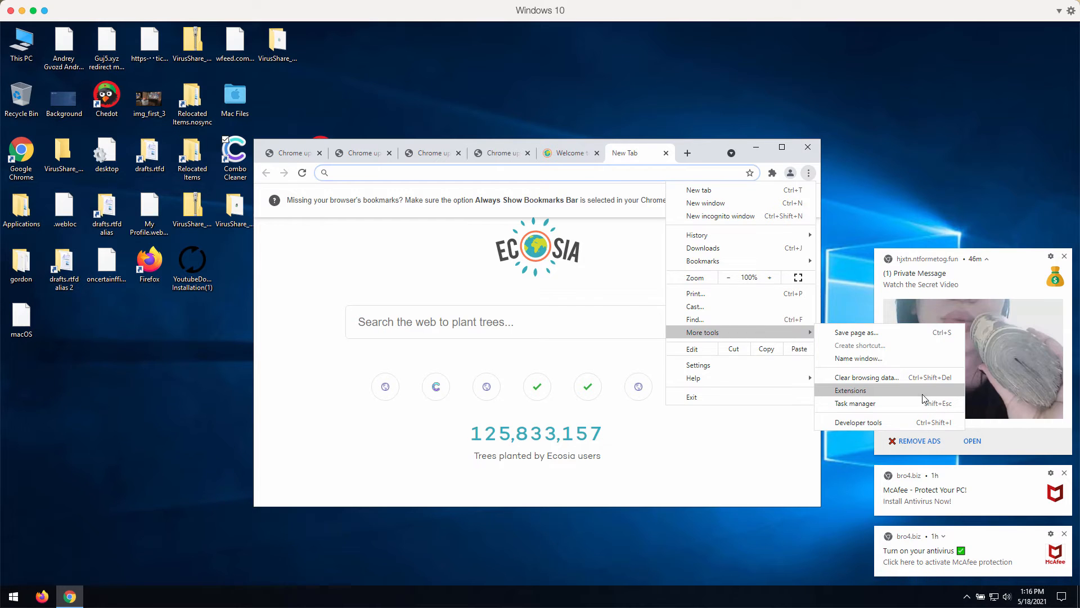
{"action": "left_click", "coordinate": [848, 390]}
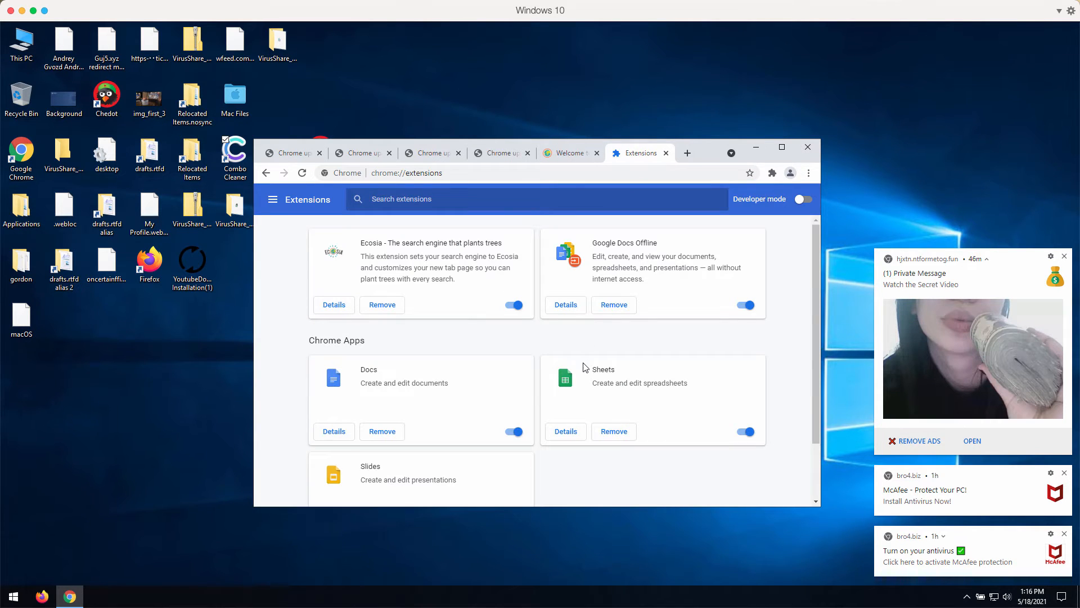
{"action": "mouse_move", "coordinate": [408, 303]}
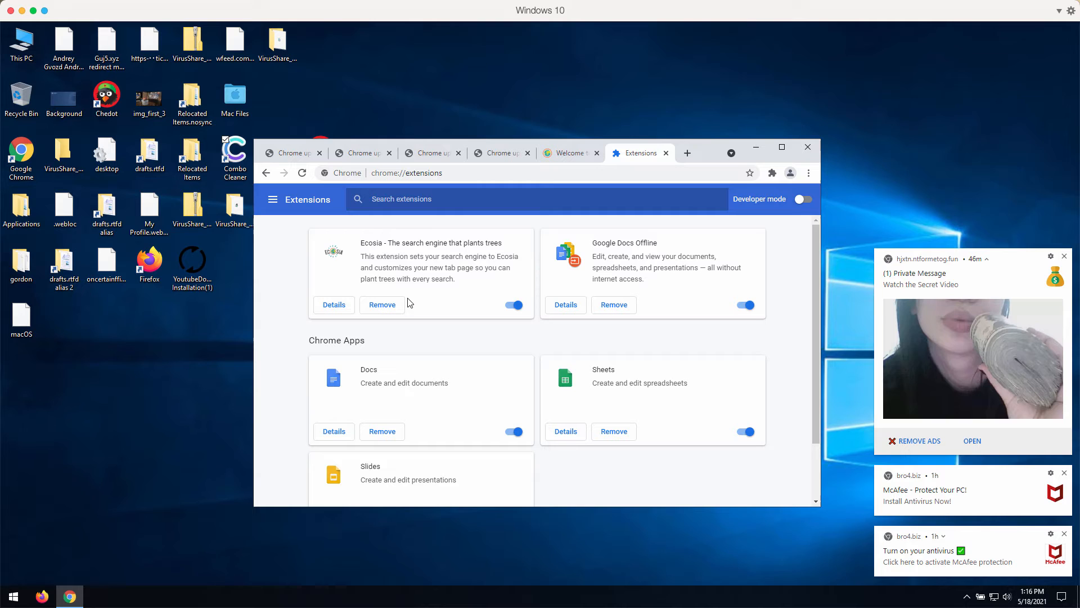
{"action": "left_click", "coordinate": [513, 305]}
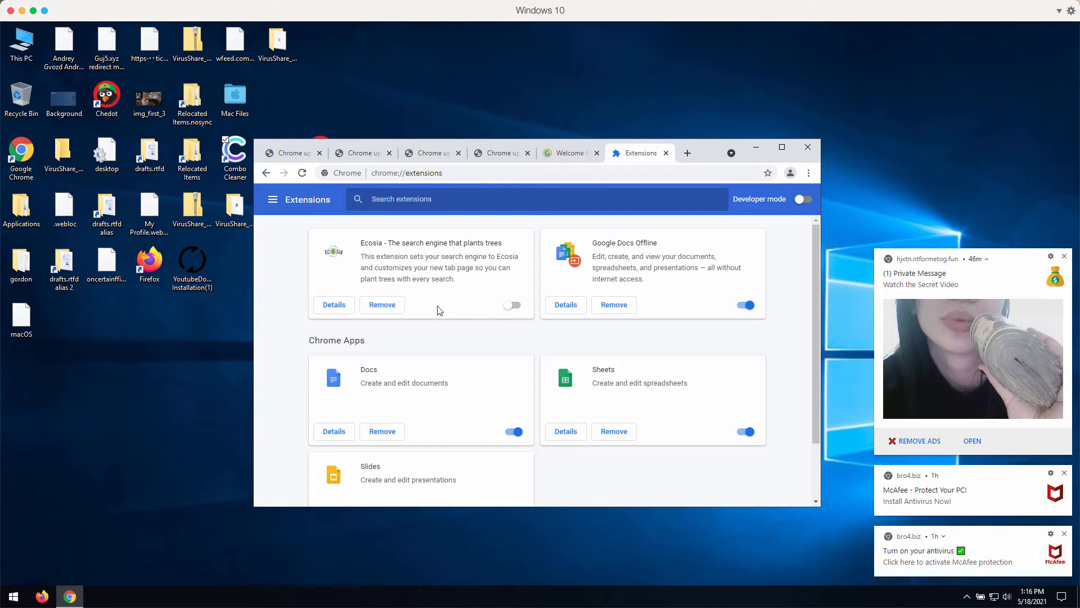
{"action": "left_click", "coordinate": [381, 304]}
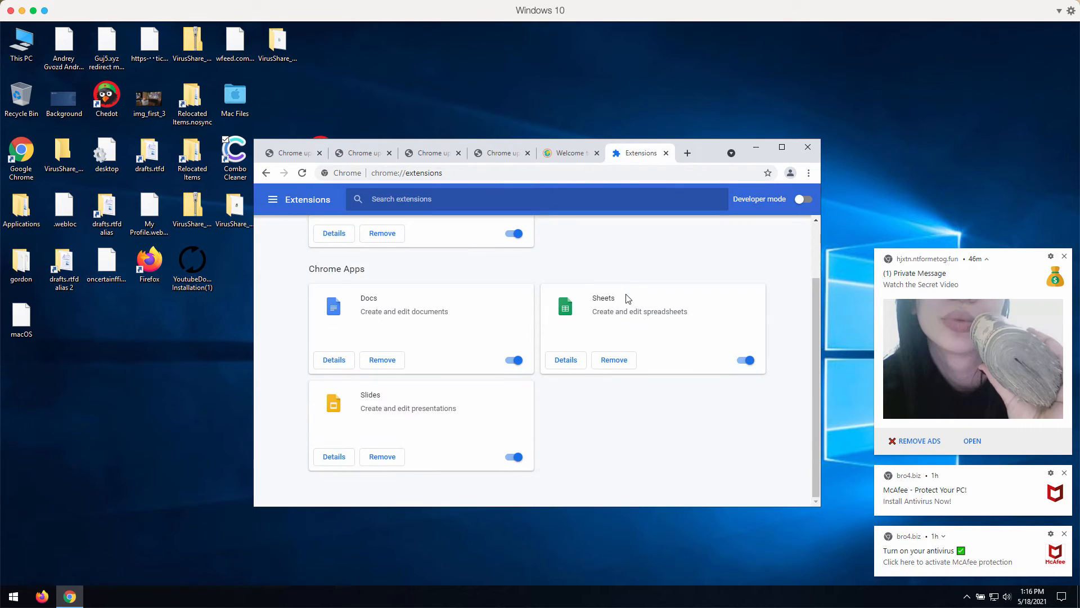
{"action": "scroll", "scroll_direction": "up", "scroll_amount": 3}
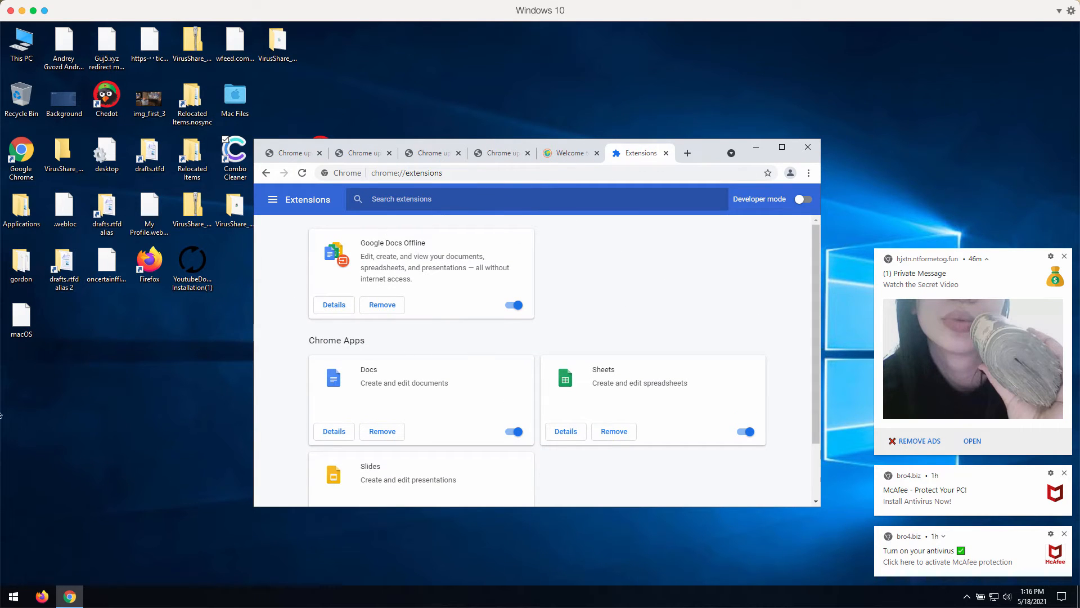
{"action": "mouse_move", "coordinate": [52, 521]}
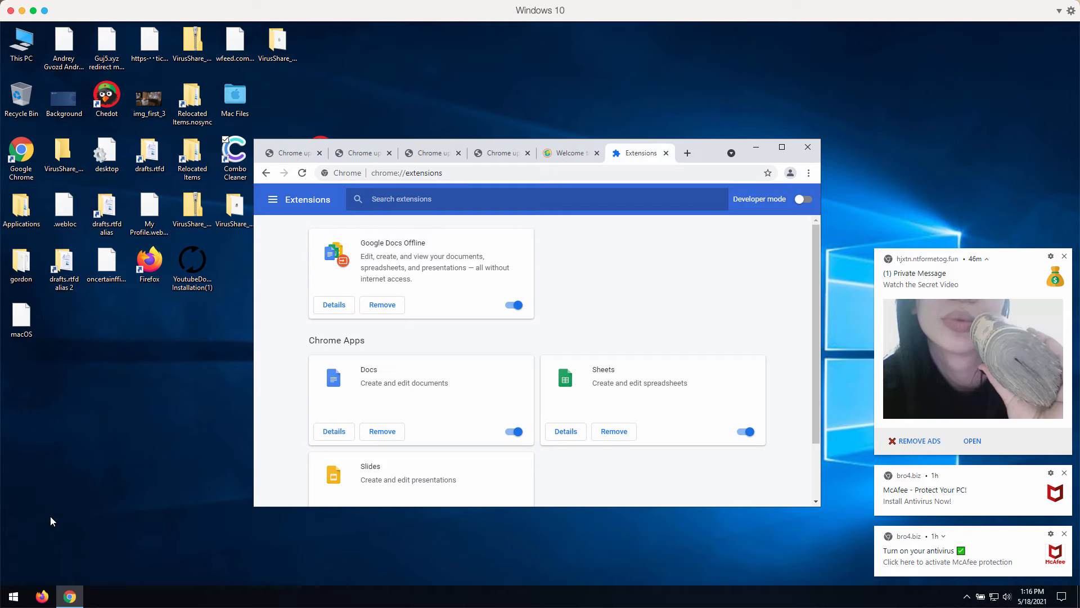
{"action": "right_click", "coordinate": [12, 595]}
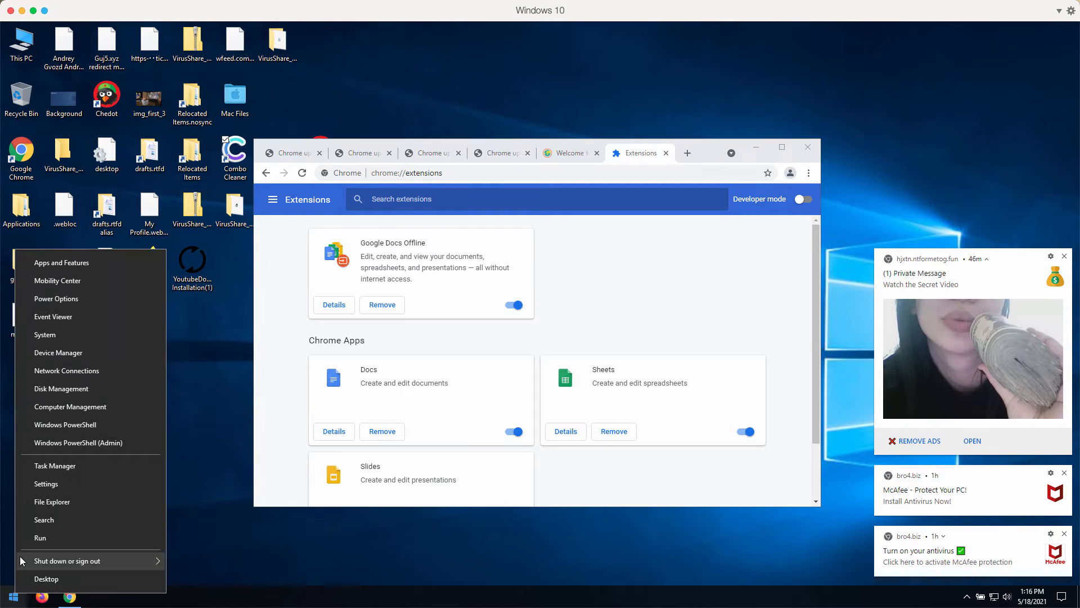
{"action": "left_click", "coordinate": [61, 513]}
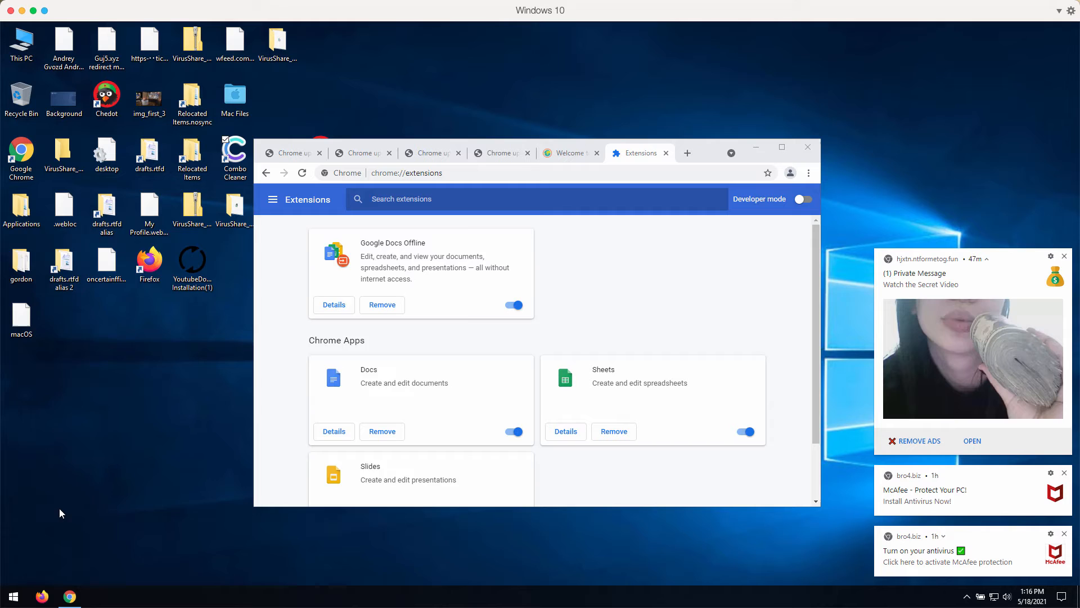
{"action": "type", "text": "co"}
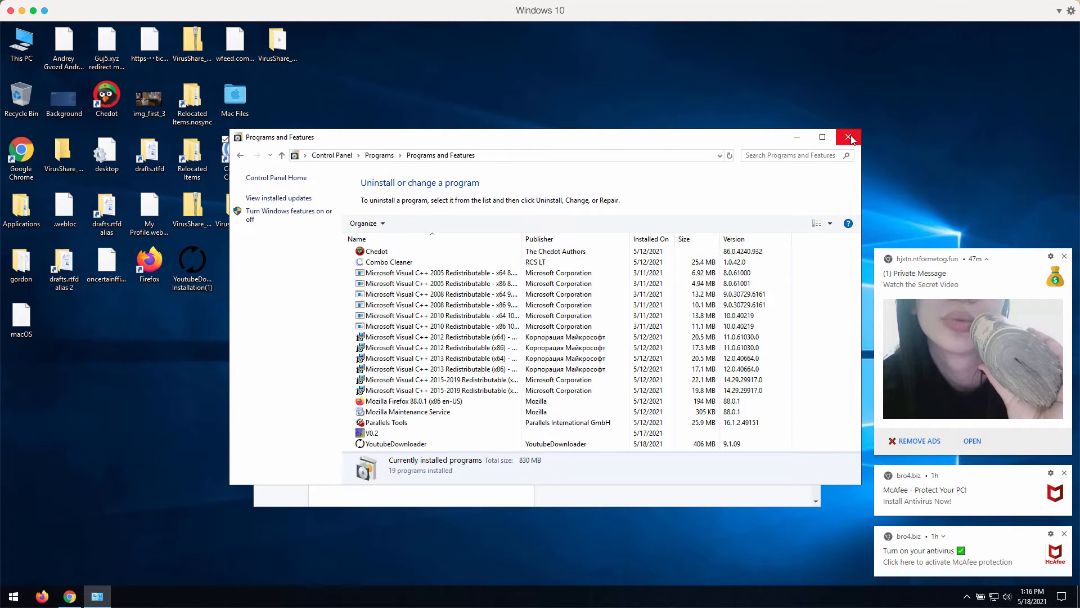
{"action": "left_click", "coordinate": [848, 136]}
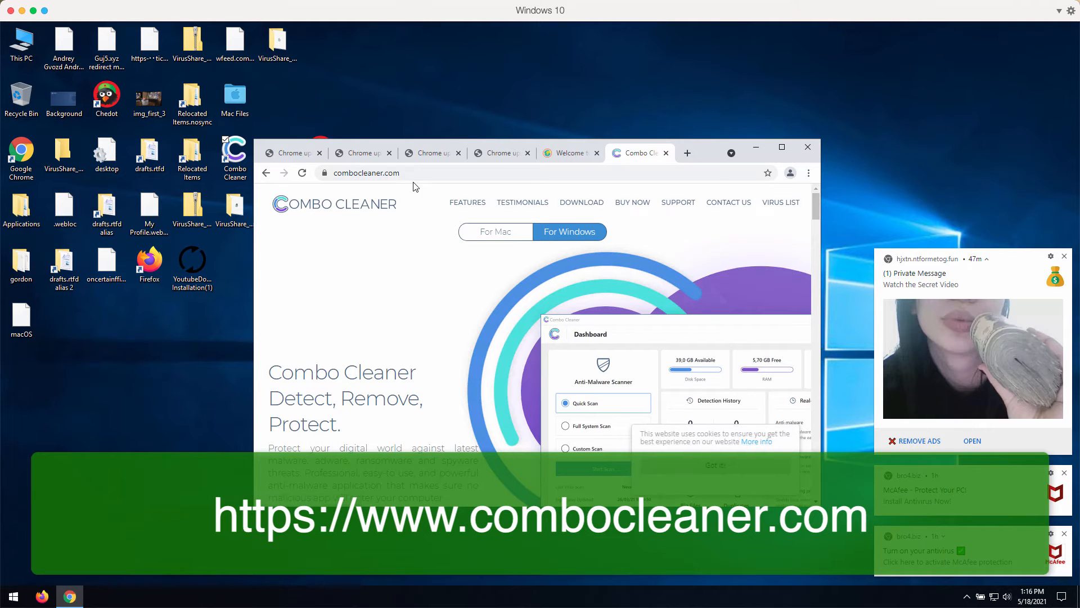
- Switch to the combocleaner.com tab in Chrome
{"action": "left_click", "coordinate": [365, 173]}
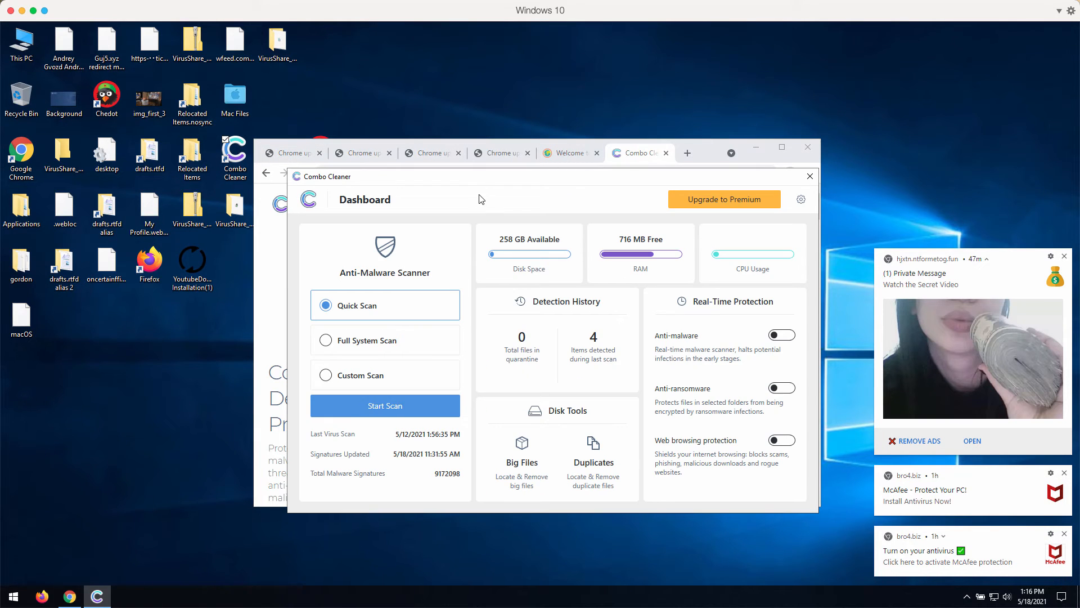
- Launch Combo Cleaner so its Dashboard window opens
{"action": "left_click", "coordinate": [384, 405]}
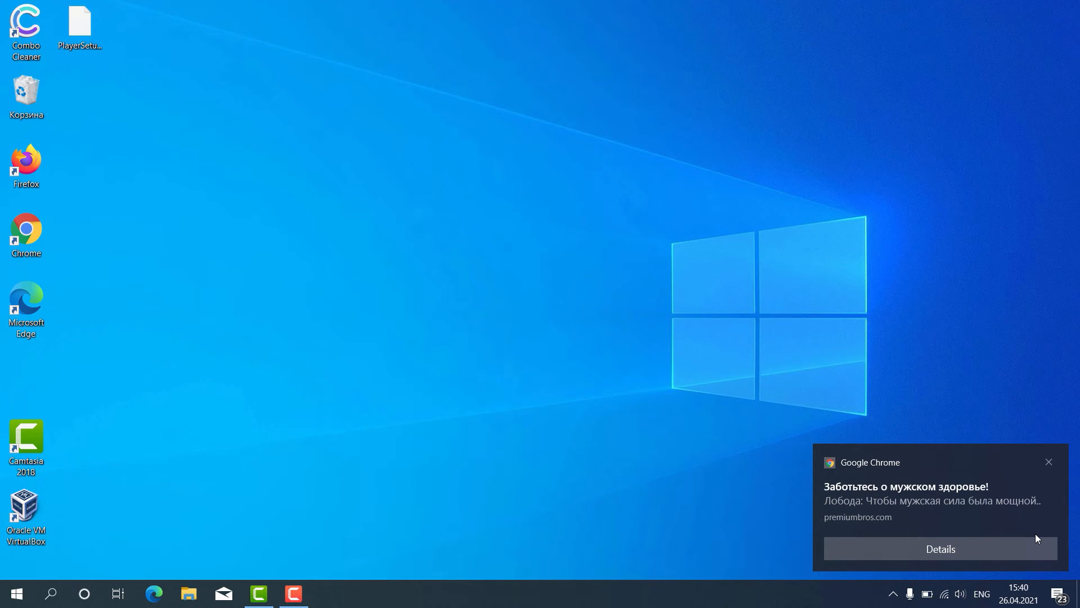
{"action": "mouse_move", "coordinate": [152, 91]}
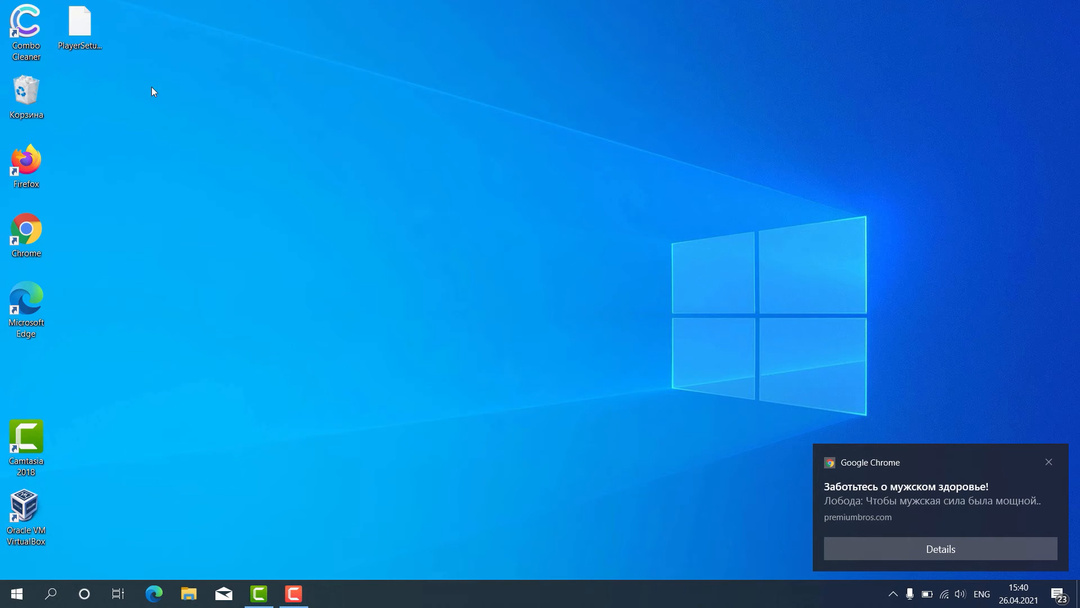
{"action": "mouse_move", "coordinate": [54, 65]}
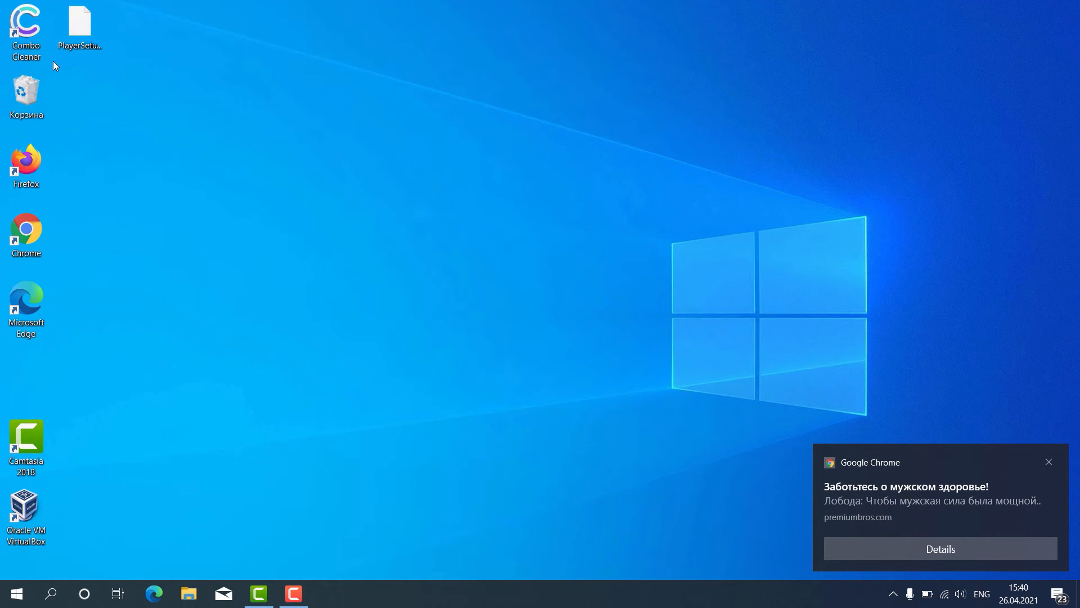
- Launch Combo Cleaner from its desktop shortcut to the Dashboard with Quick Scan selected
{"action": "left_click", "coordinate": [25, 26]}
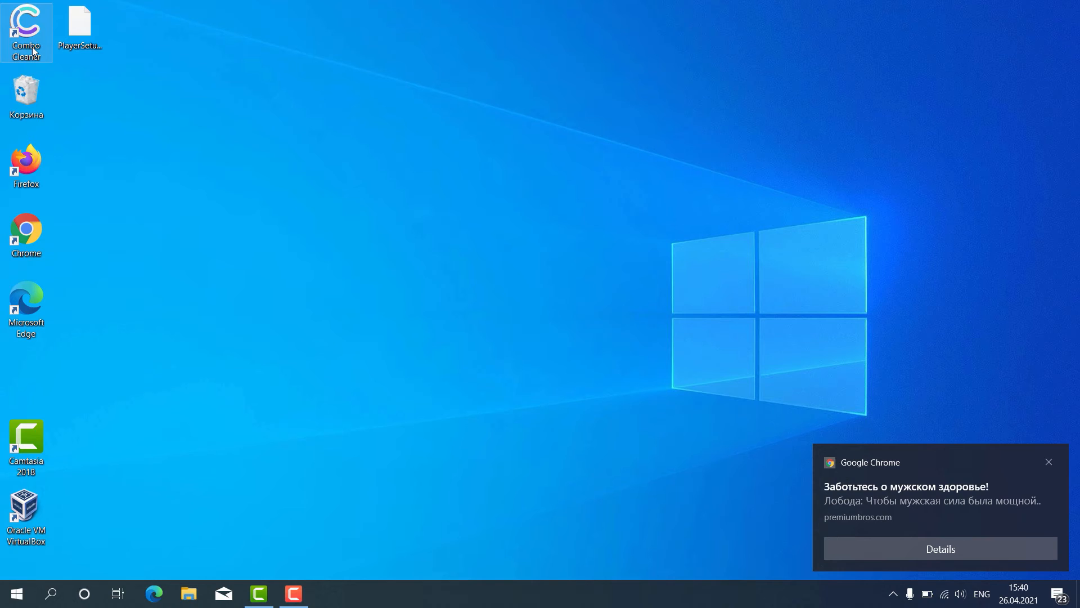
{"action": "double_click", "coordinate": [26, 27]}
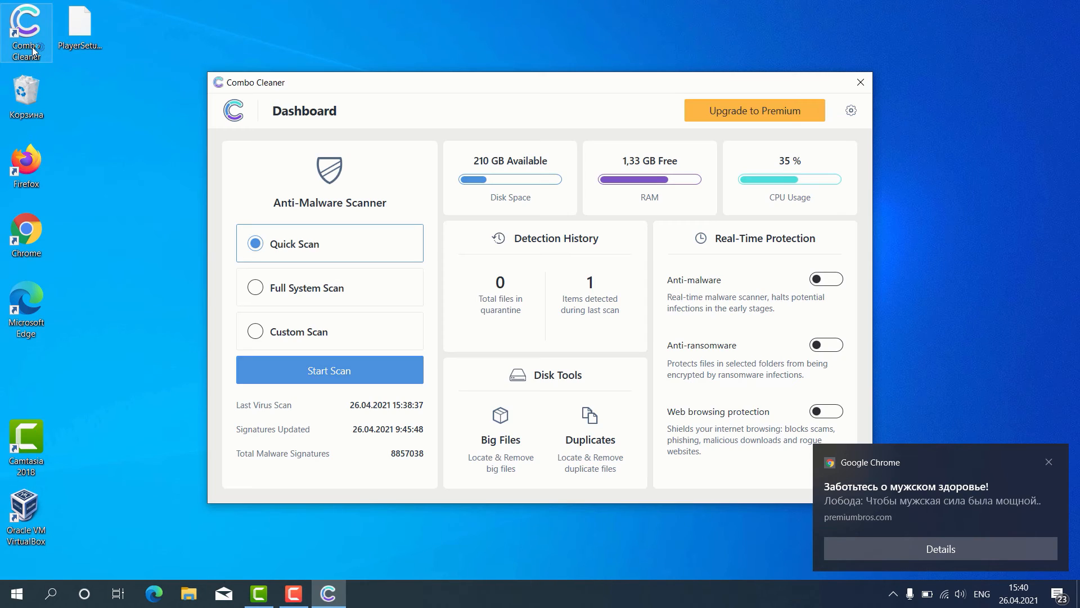
{"action": "mouse_move", "coordinate": [242, 209]}
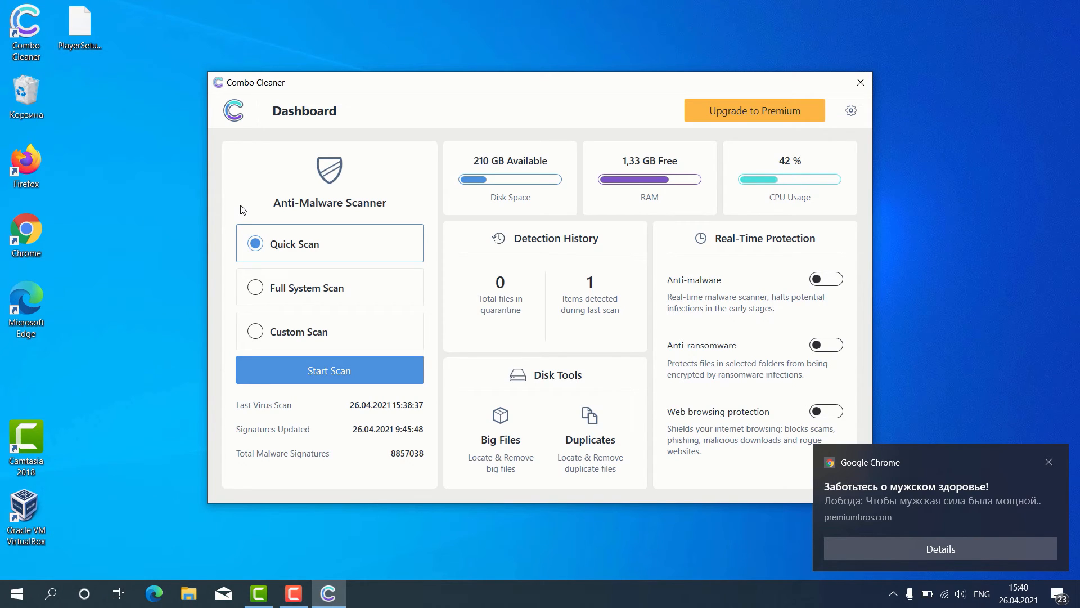
{"action": "mouse_move", "coordinate": [315, 256]}
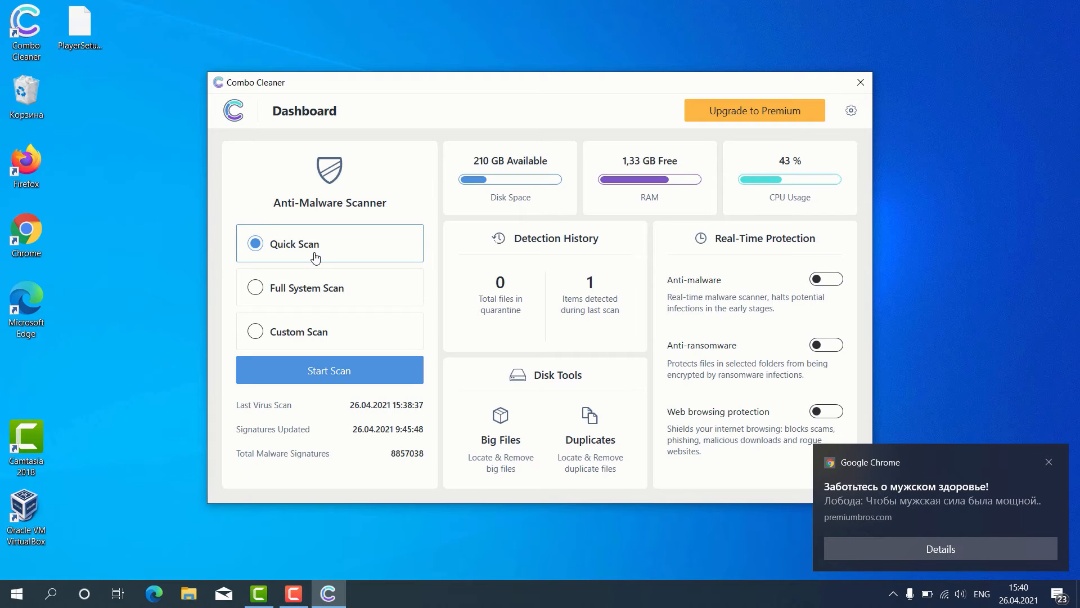
{"action": "mouse_move", "coordinate": [324, 290]}
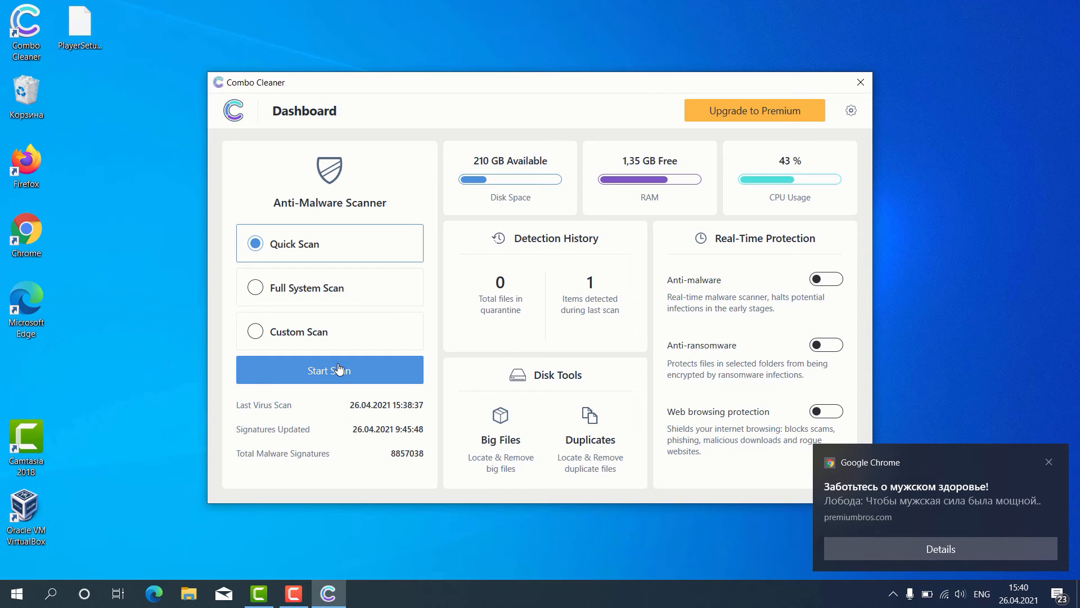
{"action": "mouse_move", "coordinate": [337, 344]}
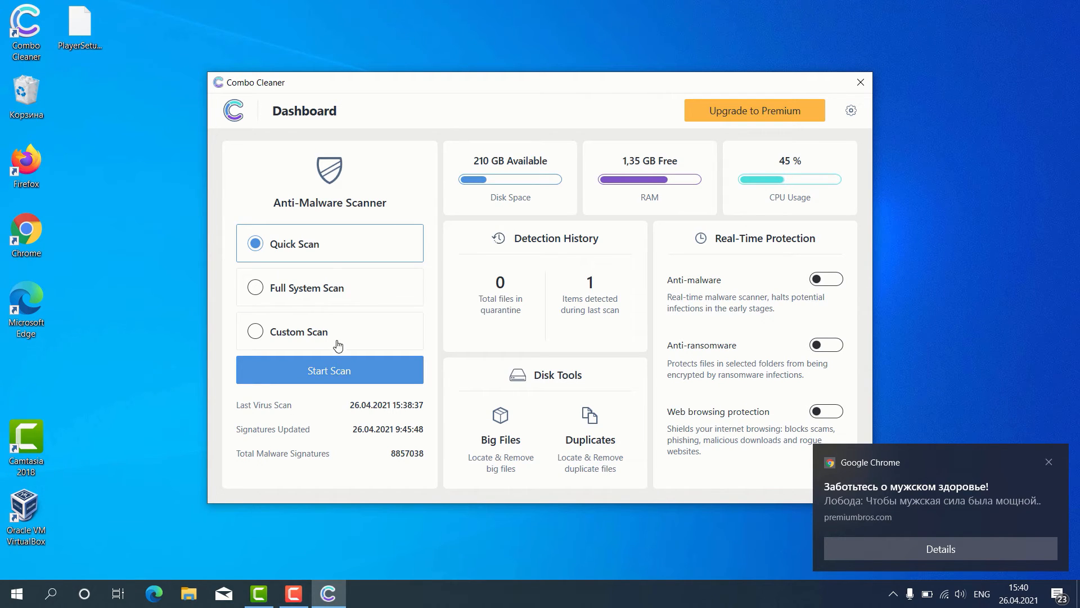
{"action": "mouse_move", "coordinate": [330, 262]}
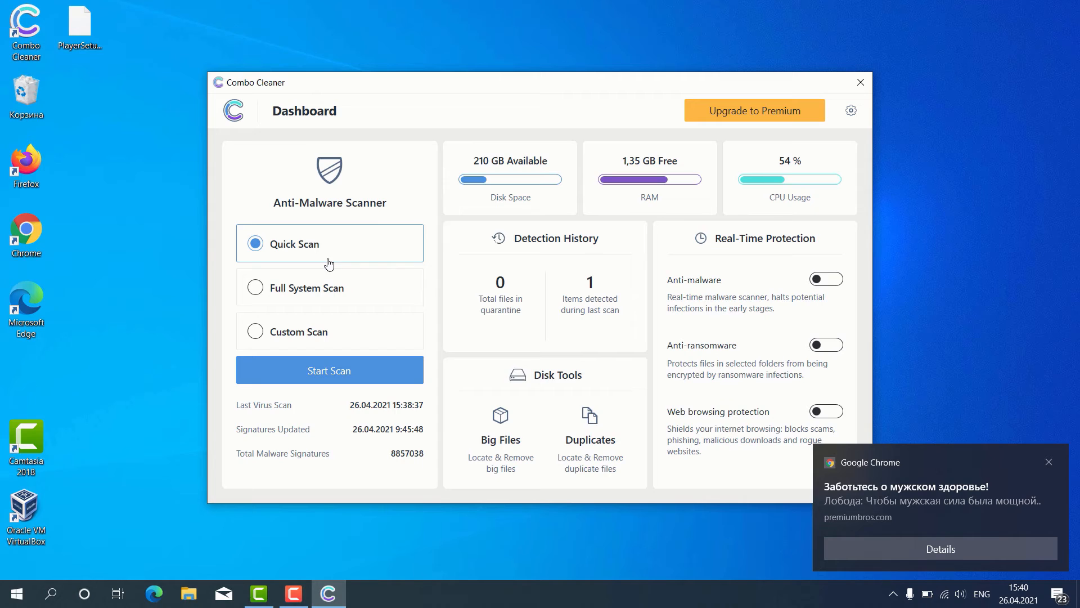
{"action": "mouse_move", "coordinate": [185, 425]}
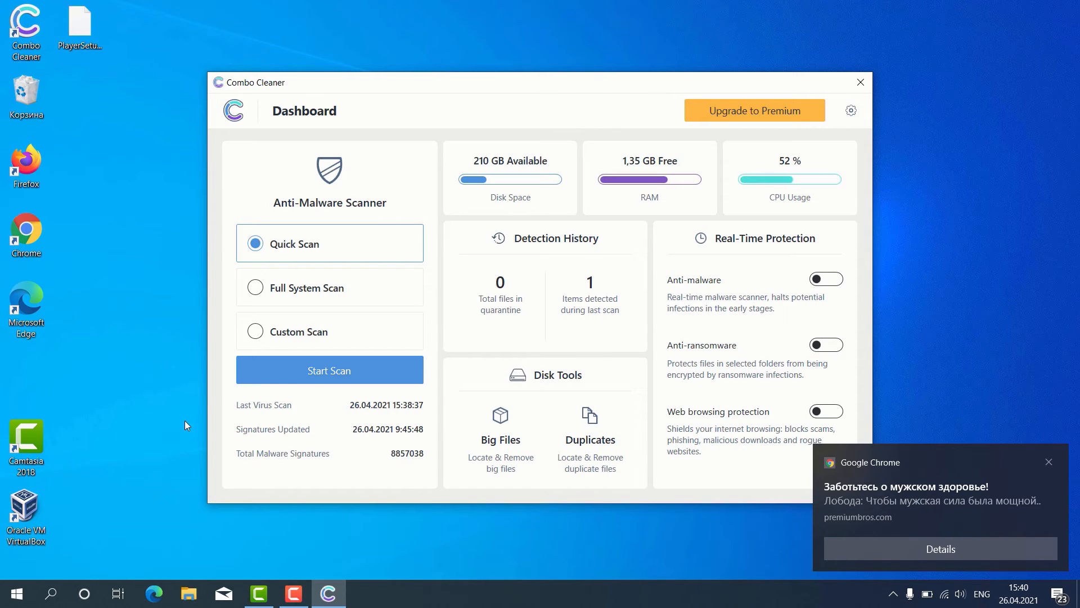
{"action": "mouse_move", "coordinate": [299, 265]}
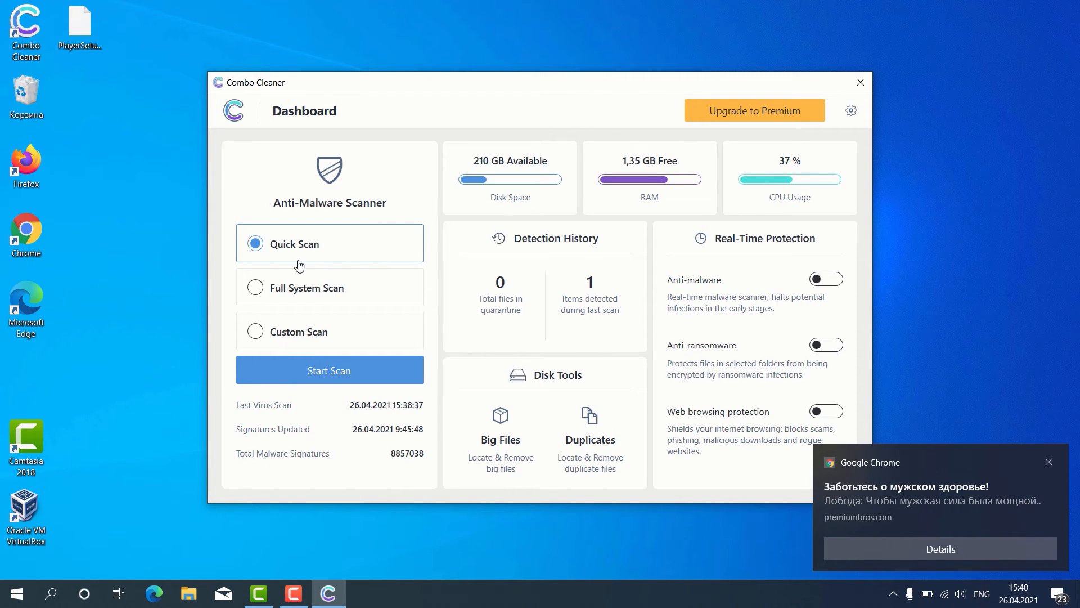
- Start the quick malware scan, then request cancelling it once detections appear
{"action": "left_click", "coordinate": [329, 370]}
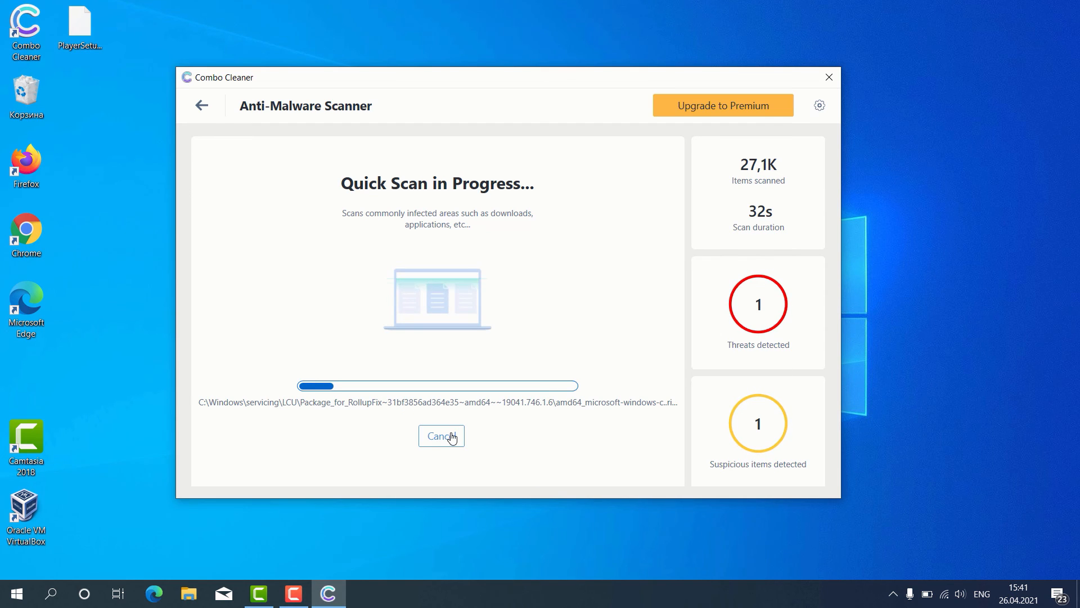
{"action": "left_click", "coordinate": [441, 436]}
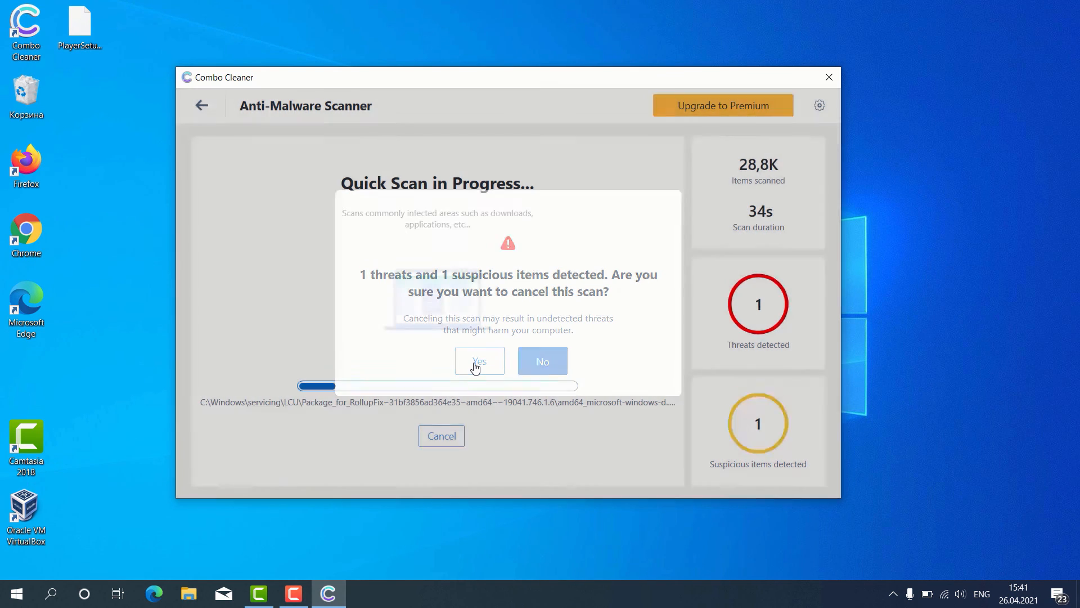
- Confirm cancelling the scan to show results: click-now.services Ads issue and a trojan
{"action": "left_click", "coordinate": [479, 362]}
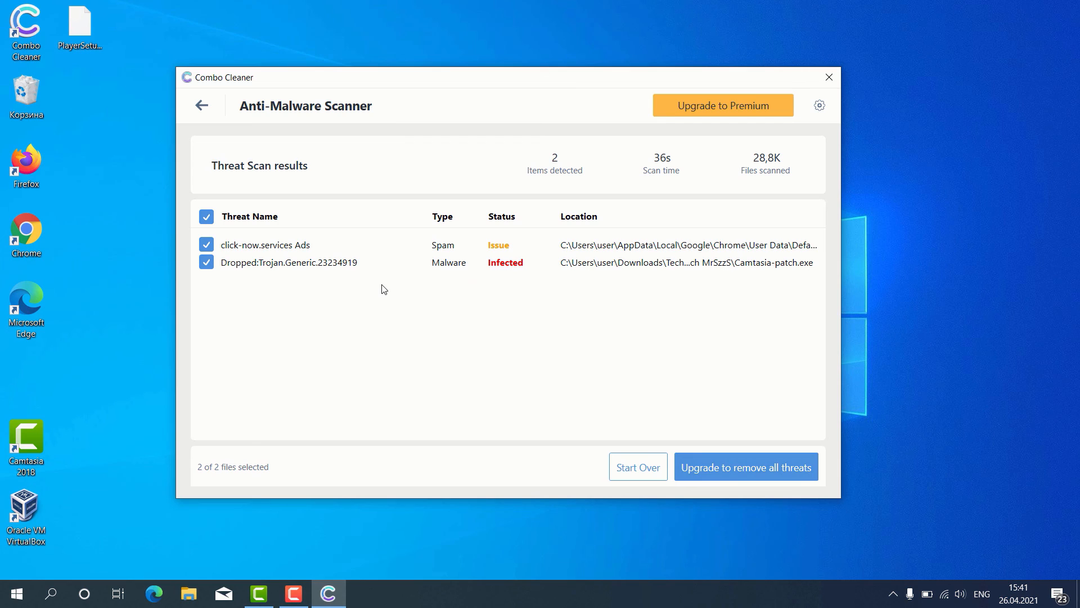
{"action": "mouse_move", "coordinate": [295, 239]}
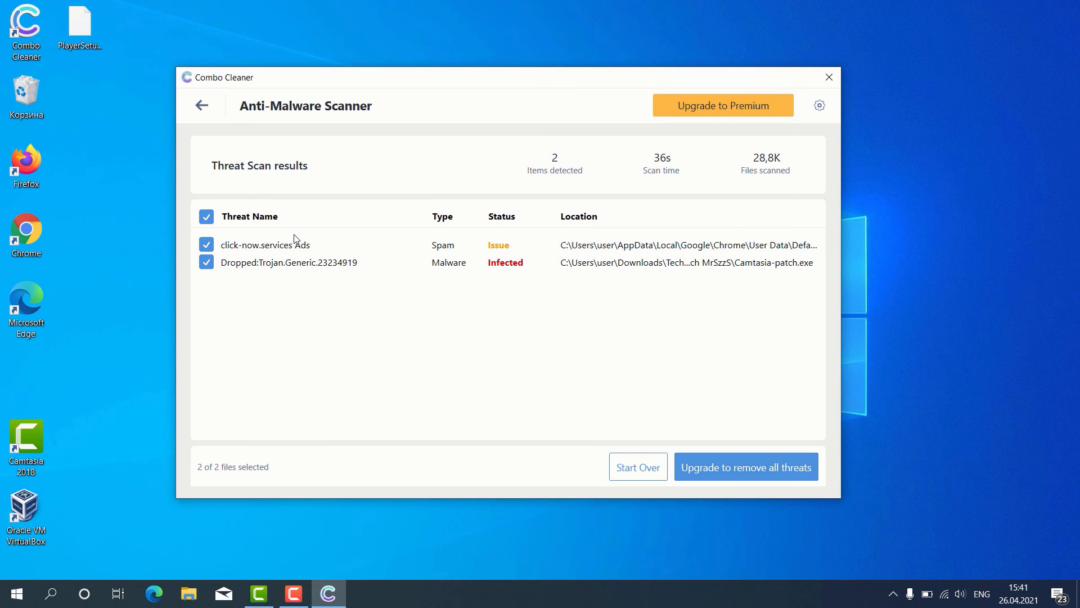
{"action": "mouse_move", "coordinate": [348, 226]}
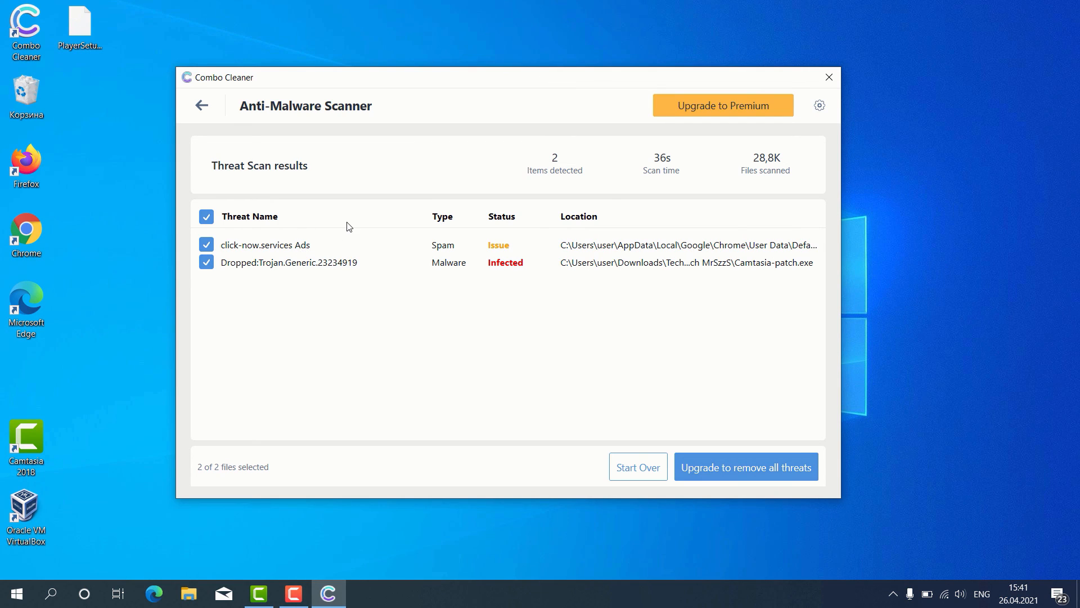
{"action": "mouse_move", "coordinate": [365, 248]}
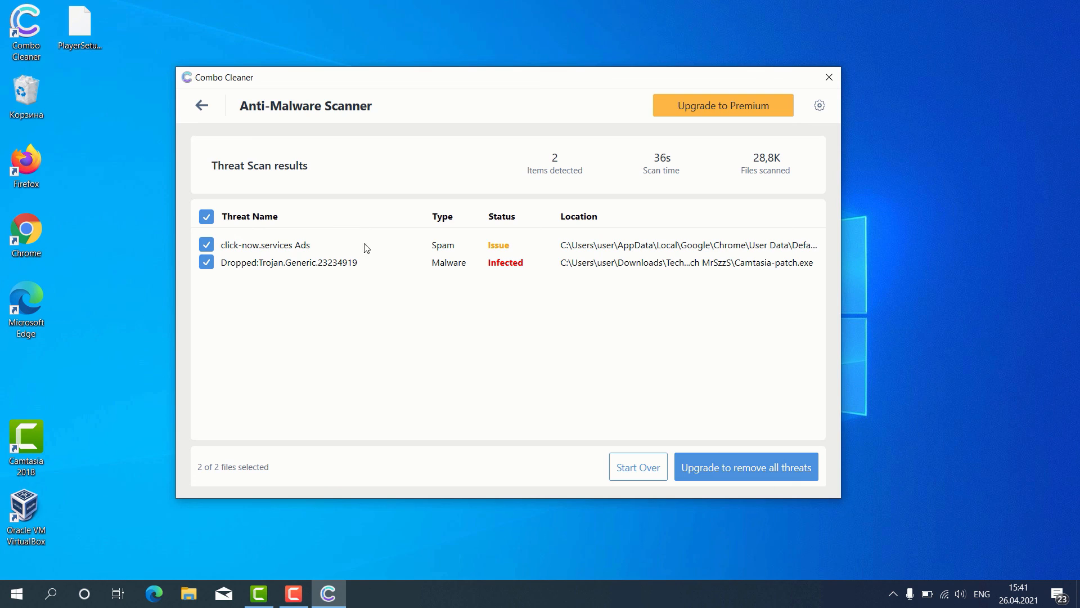
{"action": "mouse_move", "coordinate": [294, 246]}
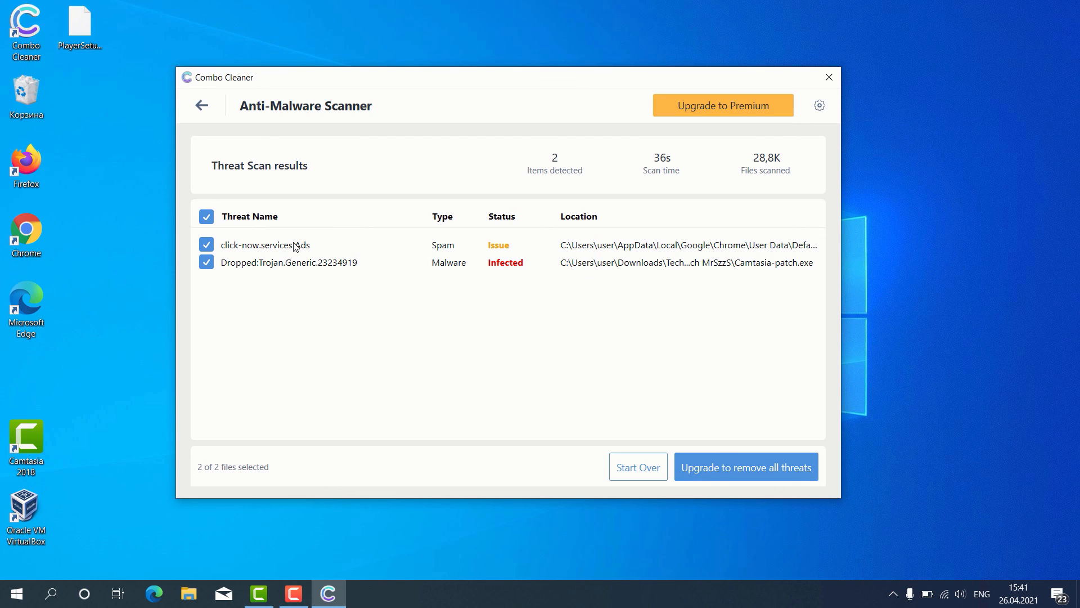
{"action": "mouse_move", "coordinate": [394, 259]}
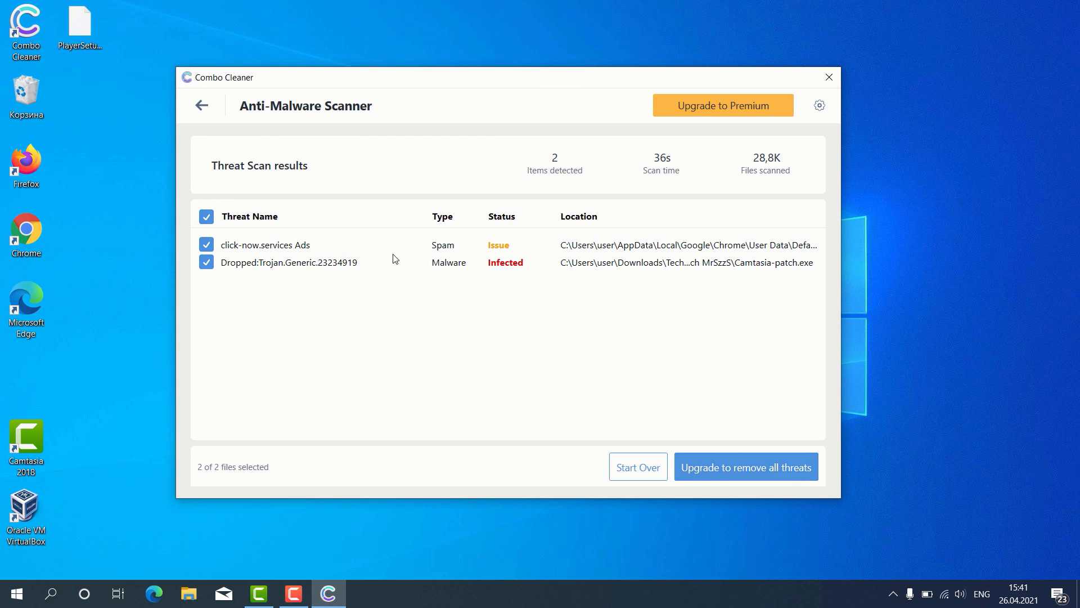
{"action": "mouse_move", "coordinate": [534, 253]}
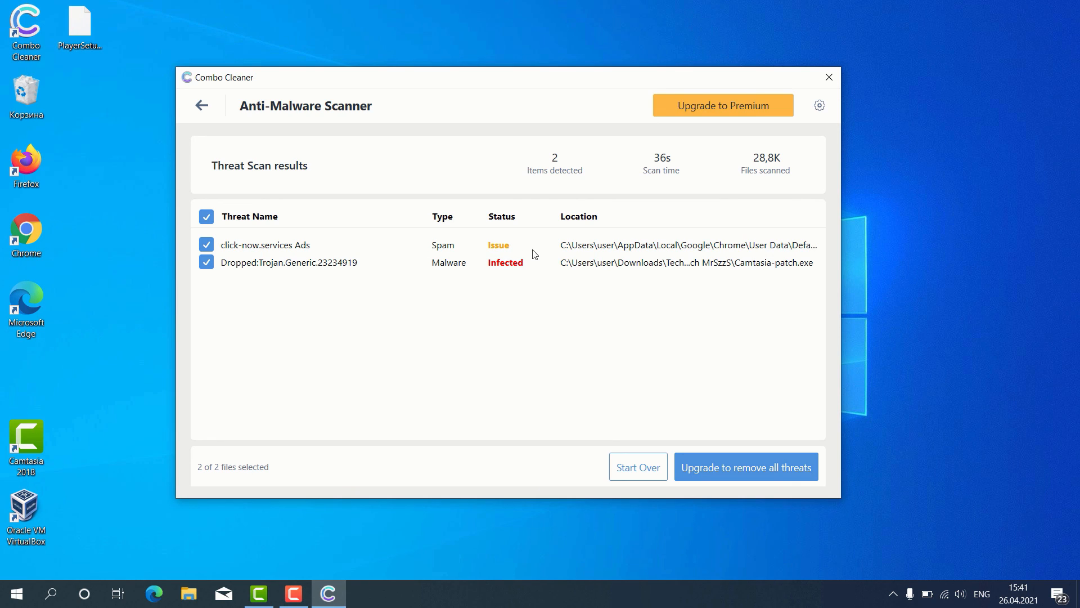
{"action": "mouse_move", "coordinate": [269, 247]}
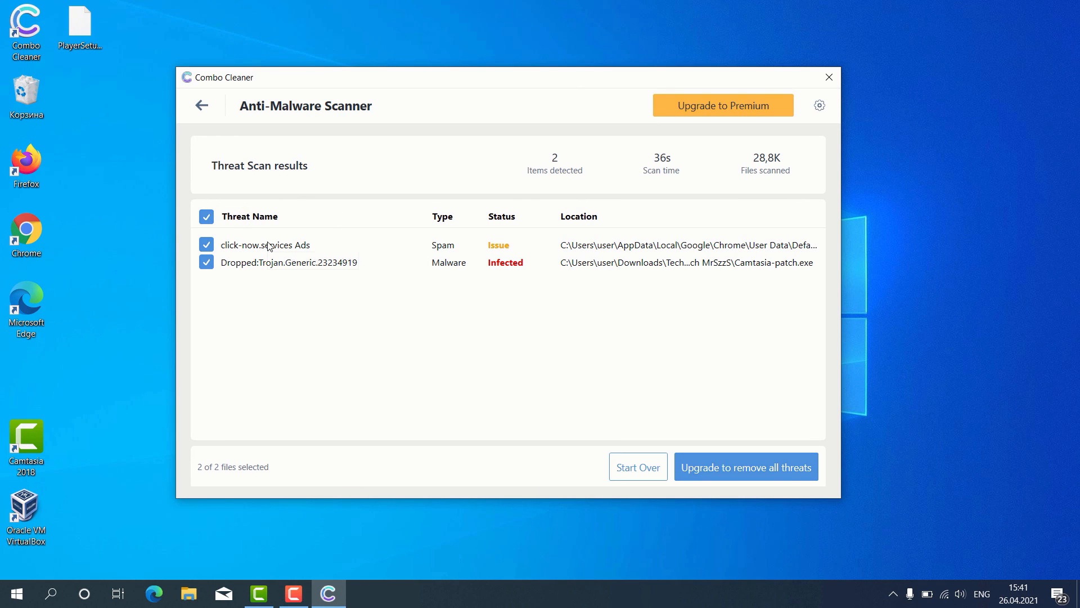
{"action": "mouse_move", "coordinate": [266, 245]}
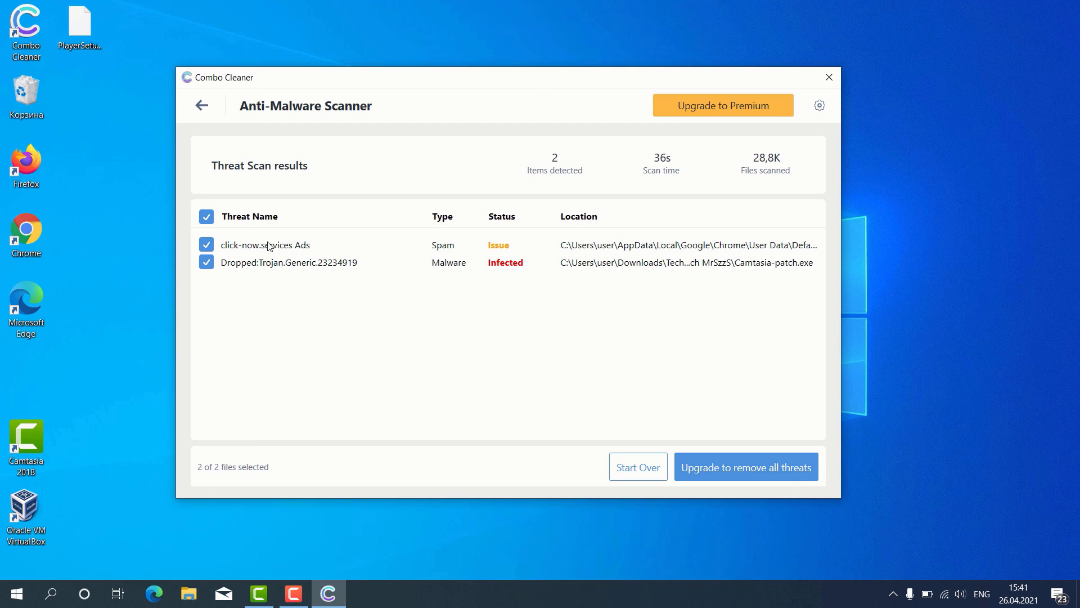
{"action": "mouse_move", "coordinate": [487, 193]}
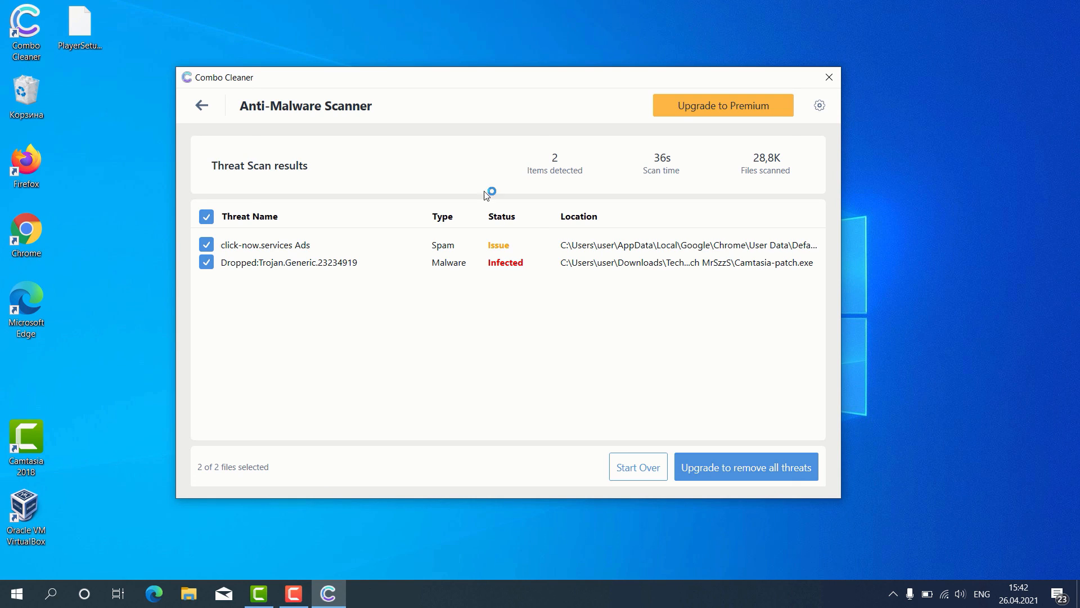
{"action": "mouse_move", "coordinate": [506, 239]}
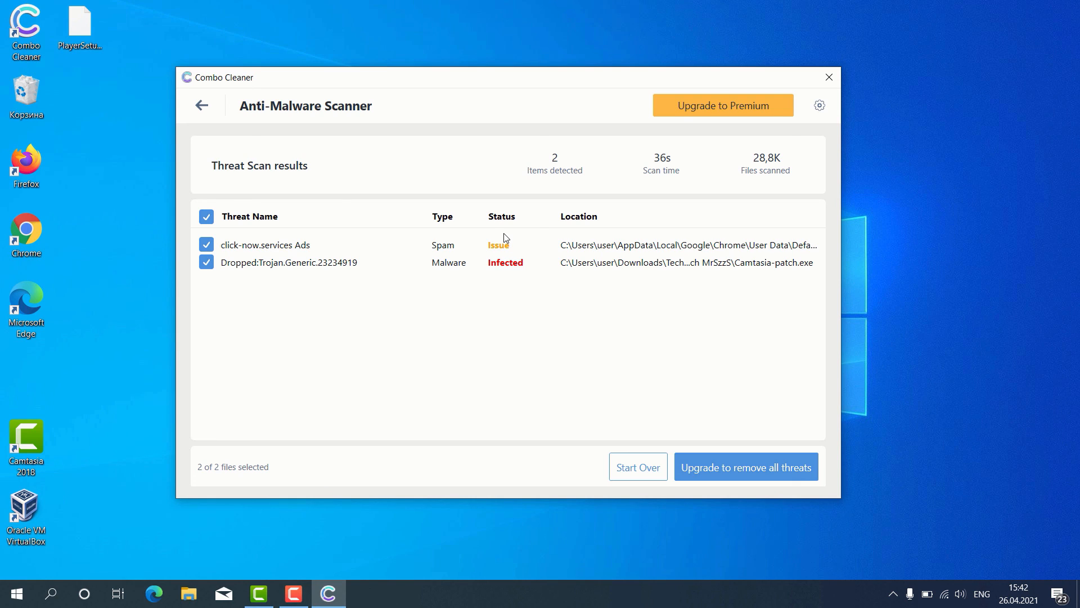